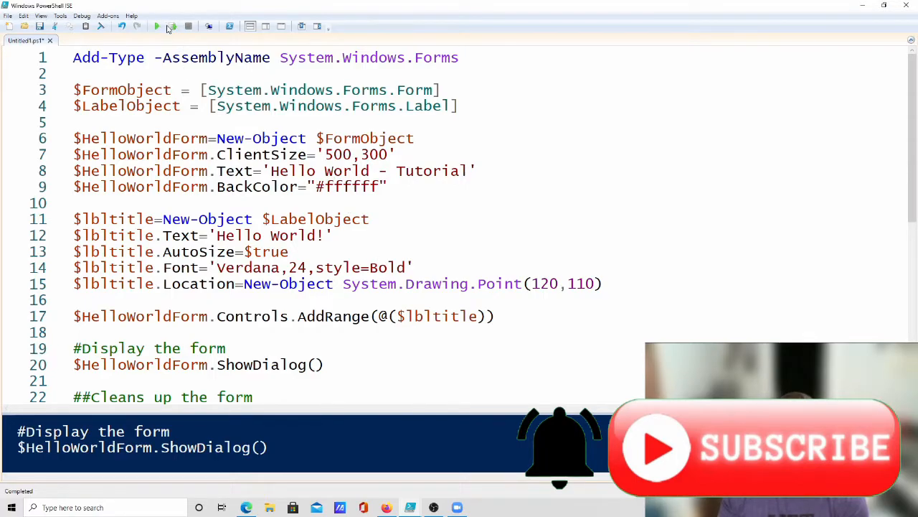
- Run the script so the Hello World - Tutorial form appears with its bold label
left_click(157, 26)
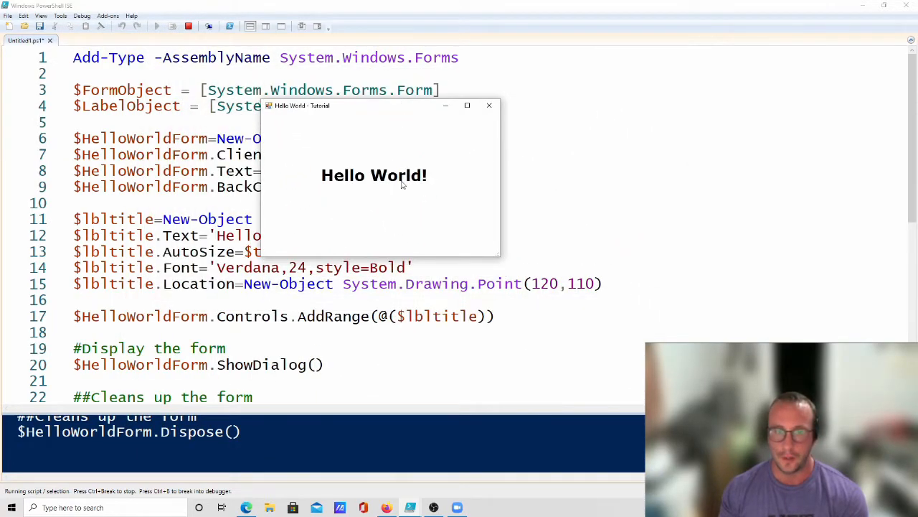
mouse_move(413, 218)
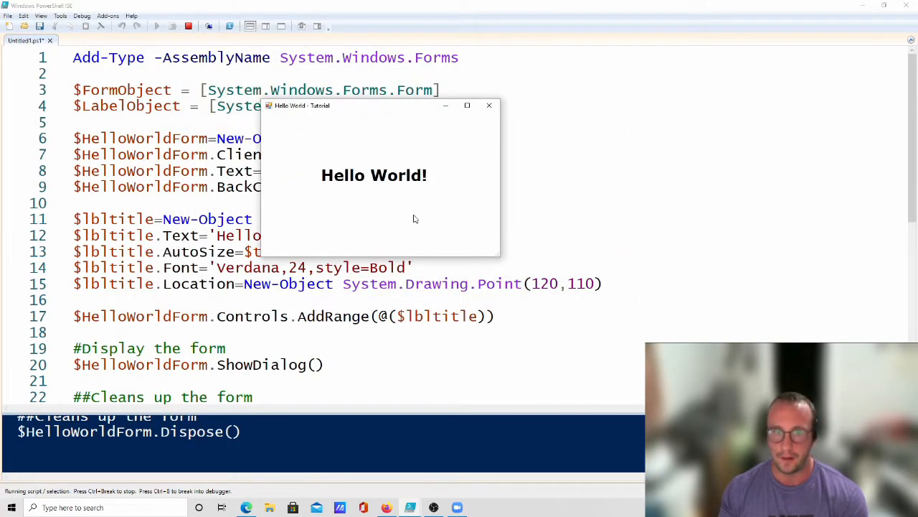
mouse_move(382, 196)
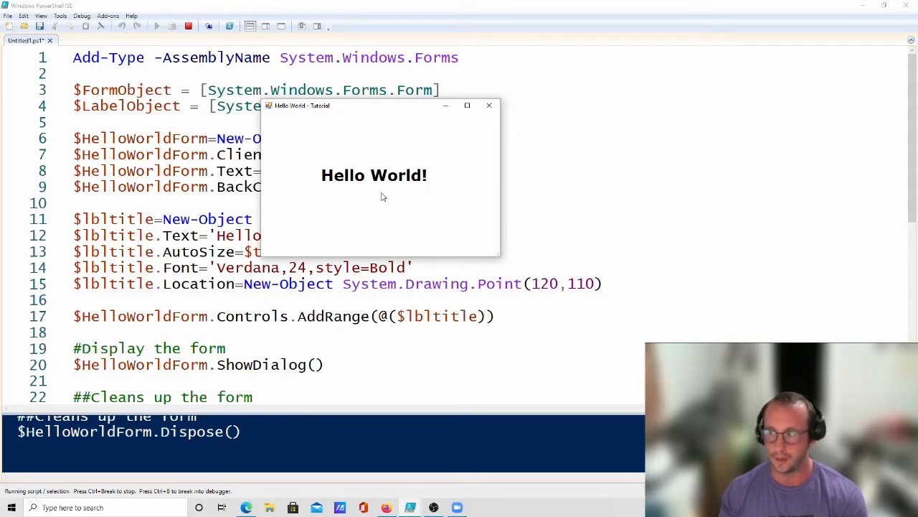
mouse_move(364, 198)
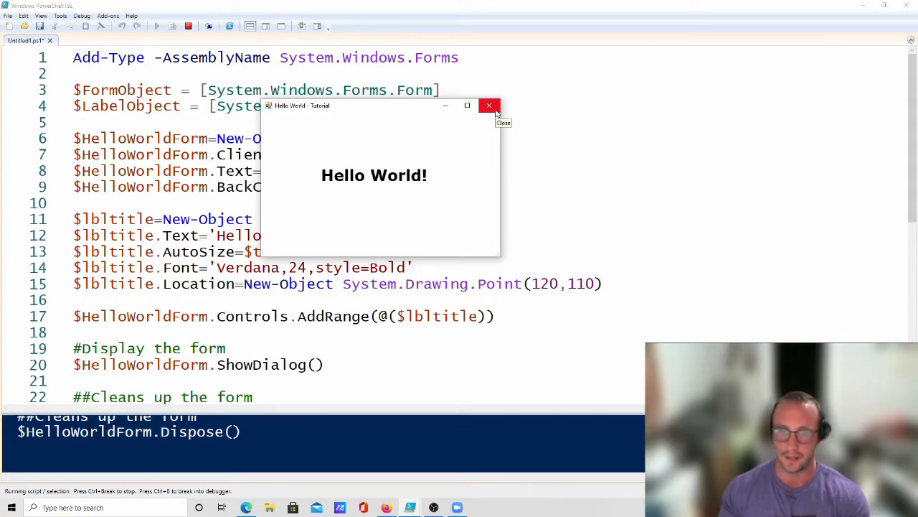
- Close the form and add $ButtonObject = [System.Windows.Forms.Button] to the script
left_click(489, 106)
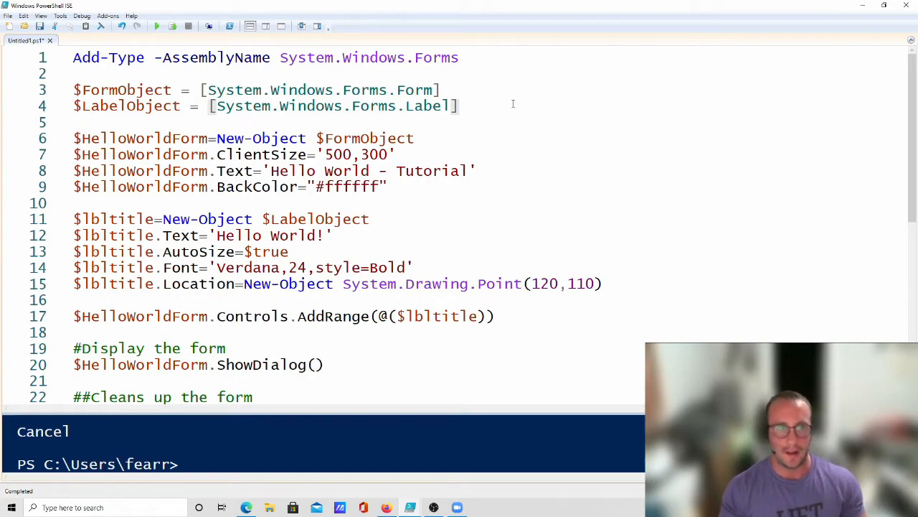
type("$")
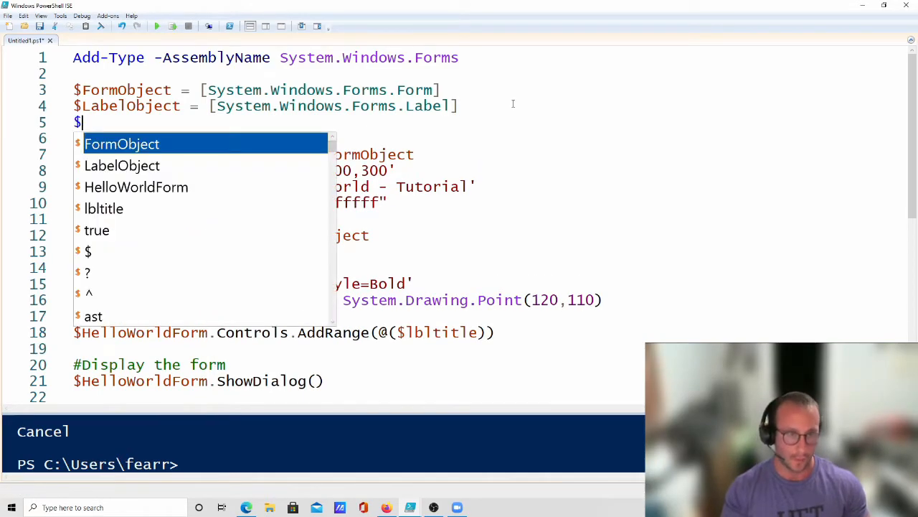
type("ButtonObject =")
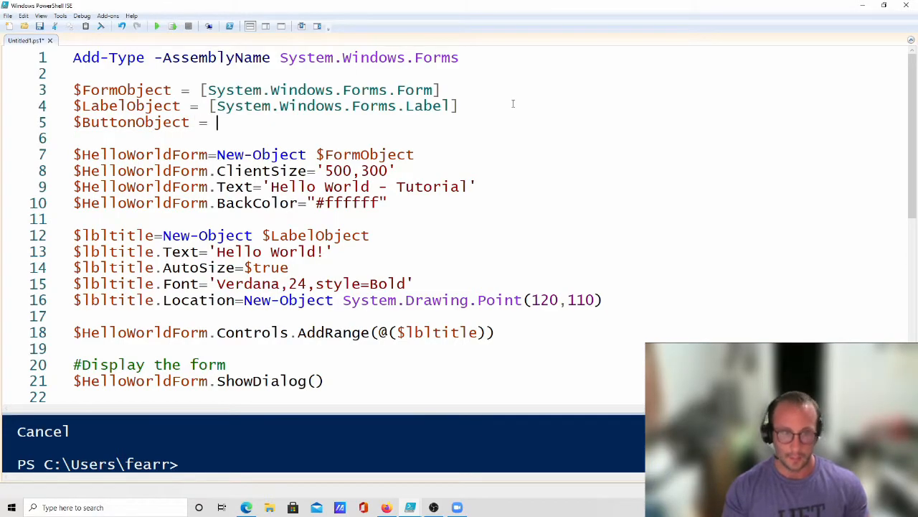
type("[]")
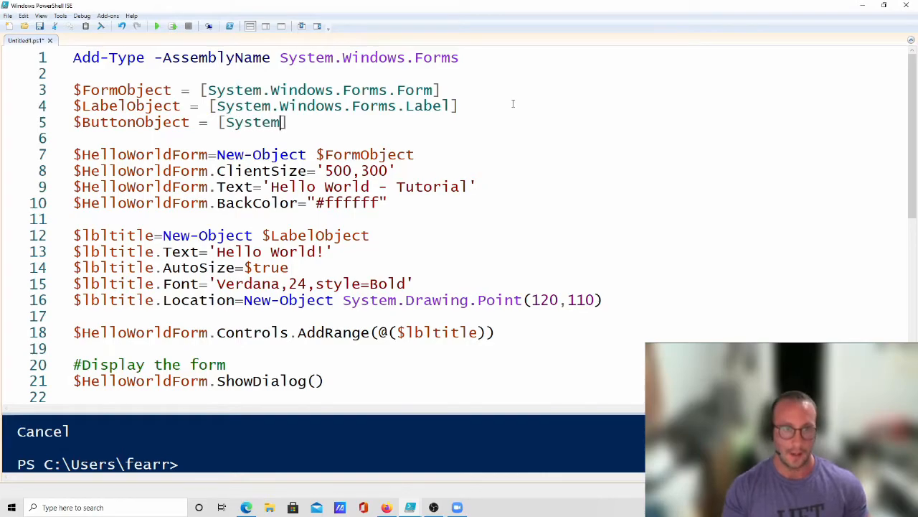
type(".Windows.Forms")
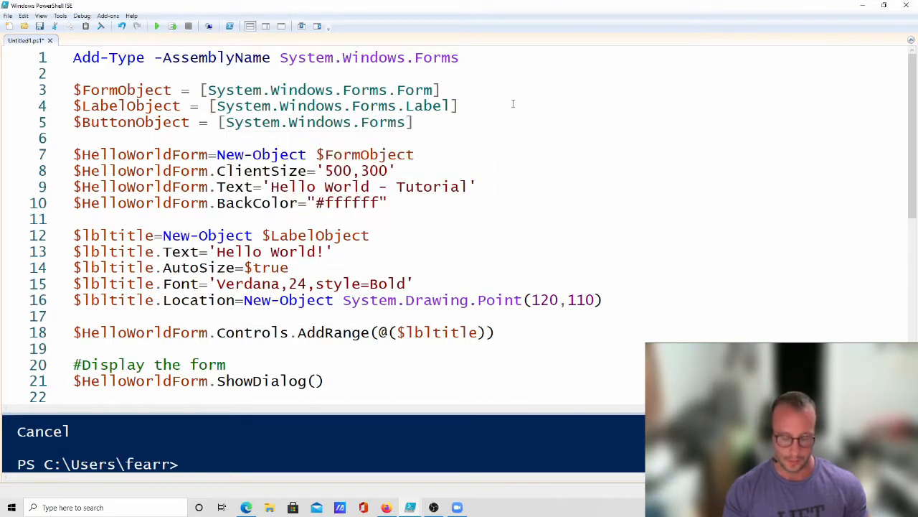
type("Button")
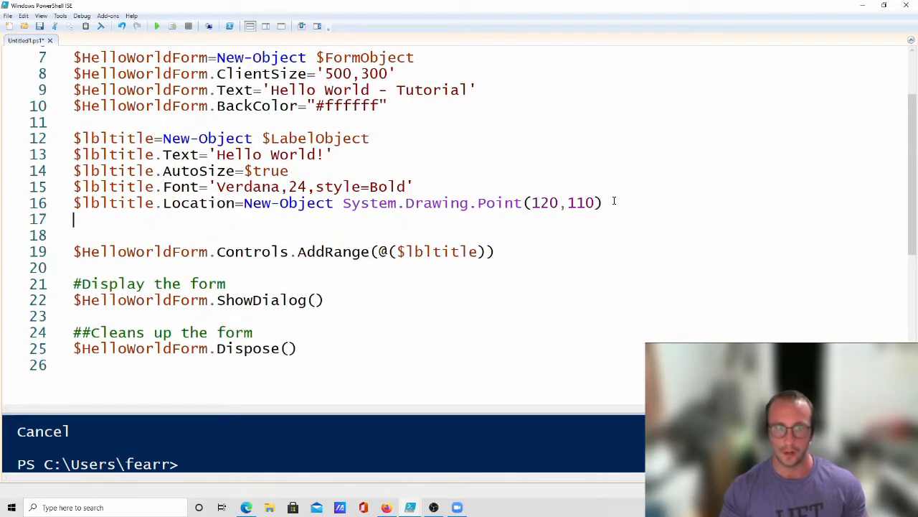
- Add blank lines below the label settings and retype the label text Hello World!
key("Enter")
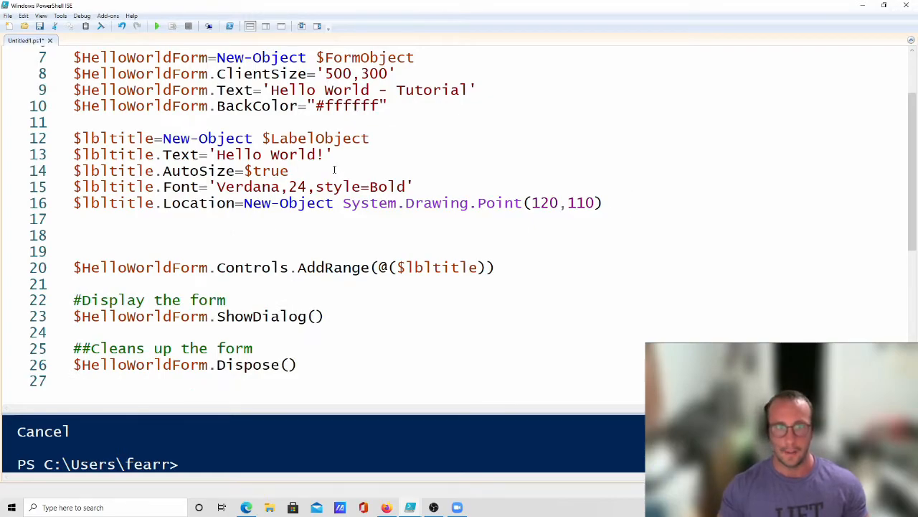
double_click(293, 155)
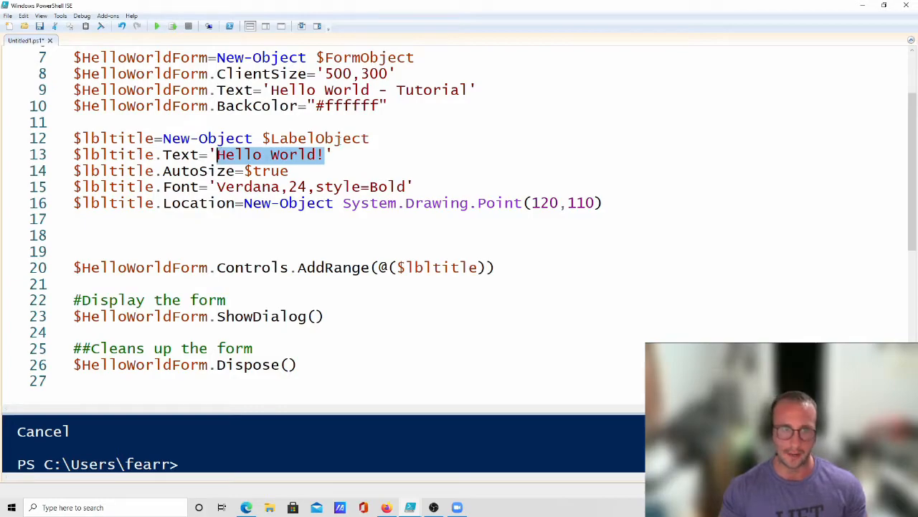
key("Delete")
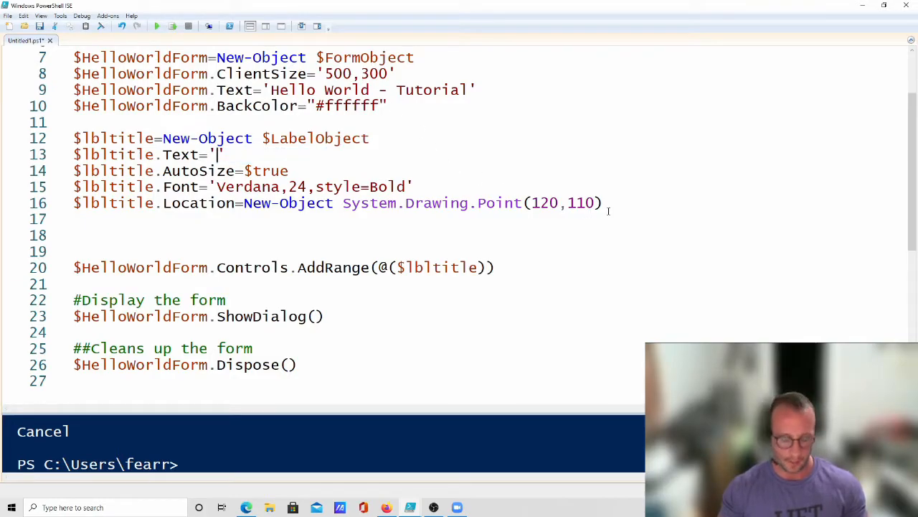
type("Hello Wor")
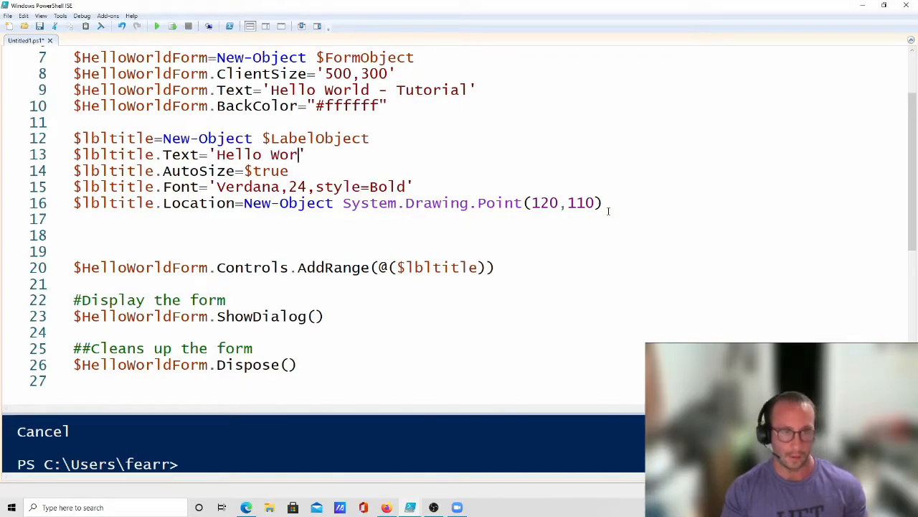
type("ld!")
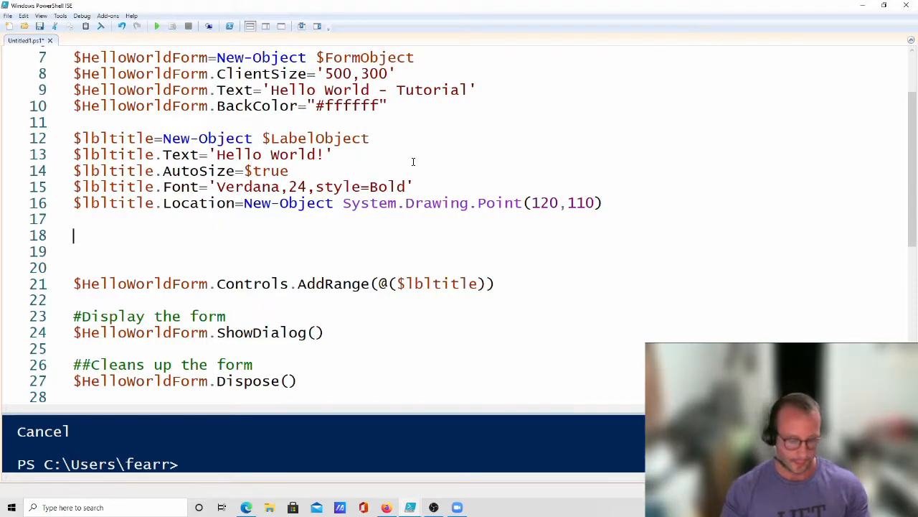
- Create $btnHello = New-Object $ButtonObject and set $btnHello.Text to 'Say hello!'
type("$btn")
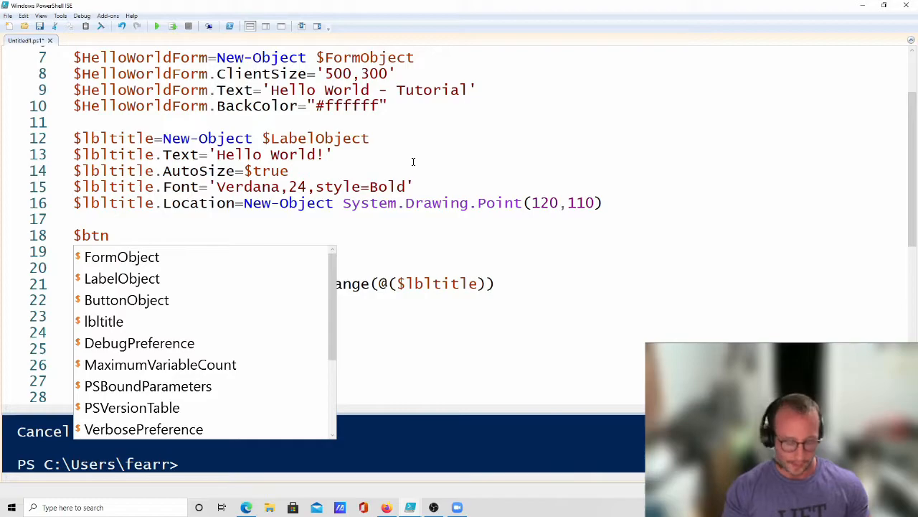
type("Hello")
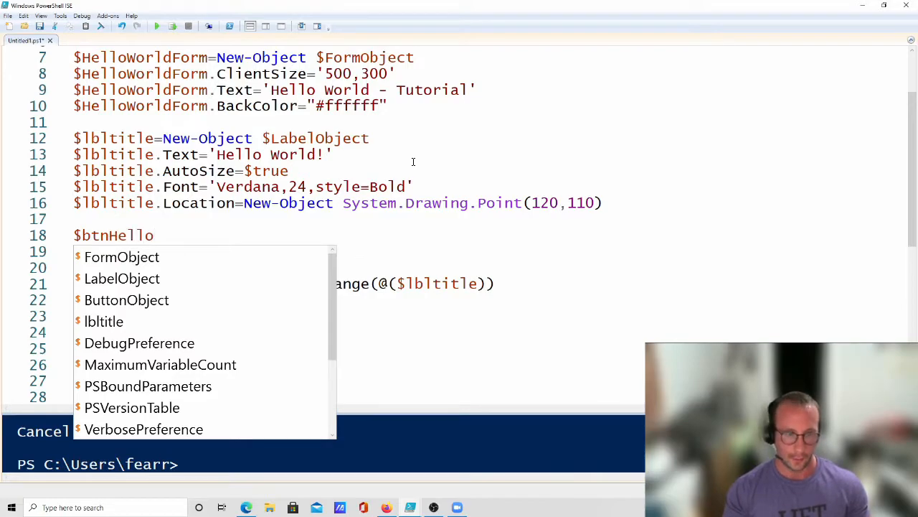
type("=New-o")
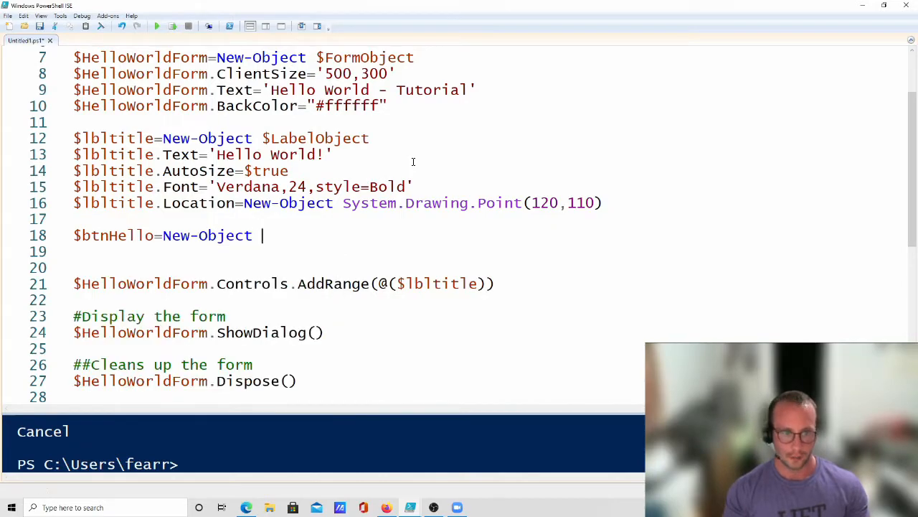
type("$ButtonObject")
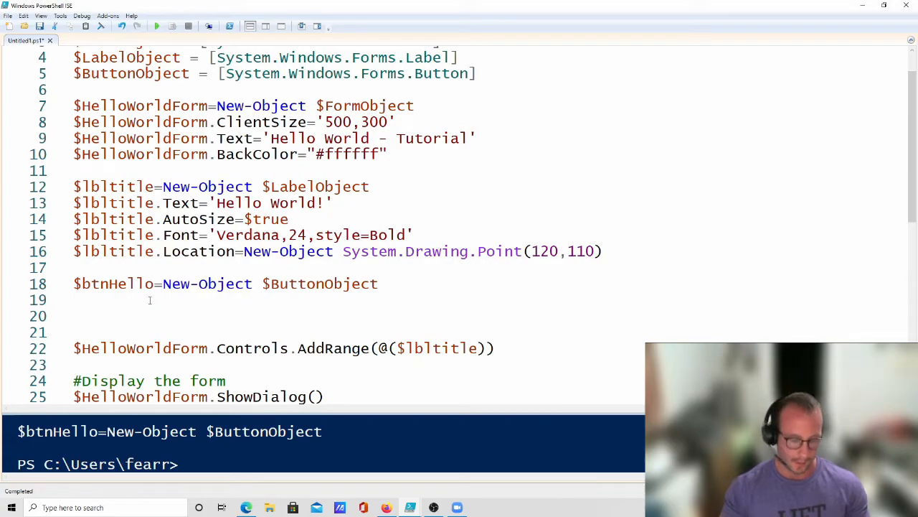
type("$btnHello")
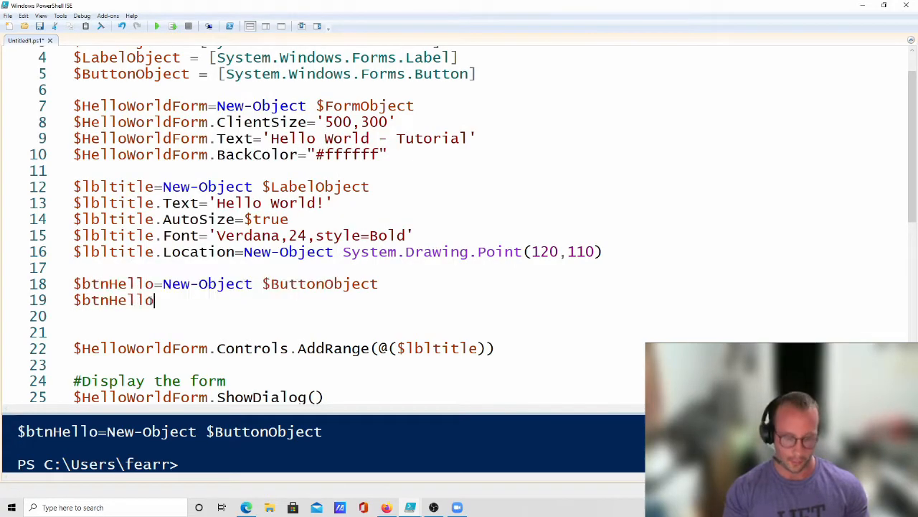
type(".te")
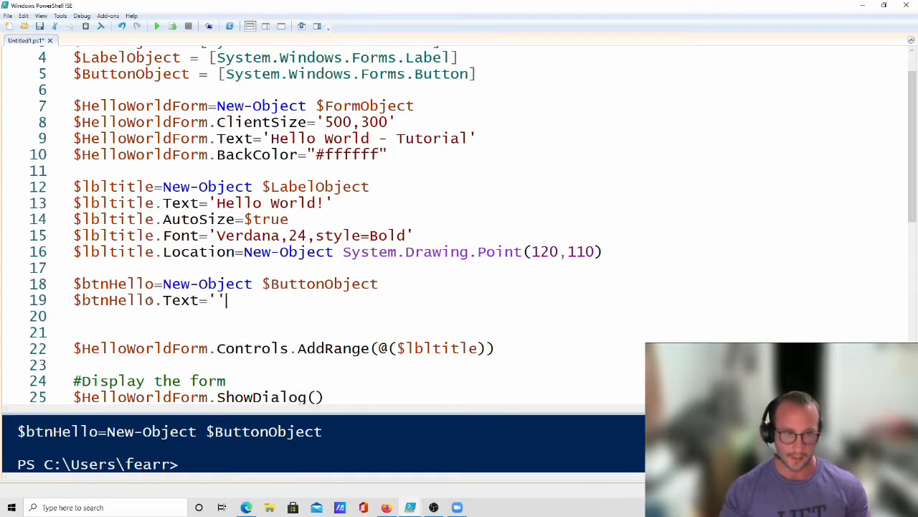
type("Say he")
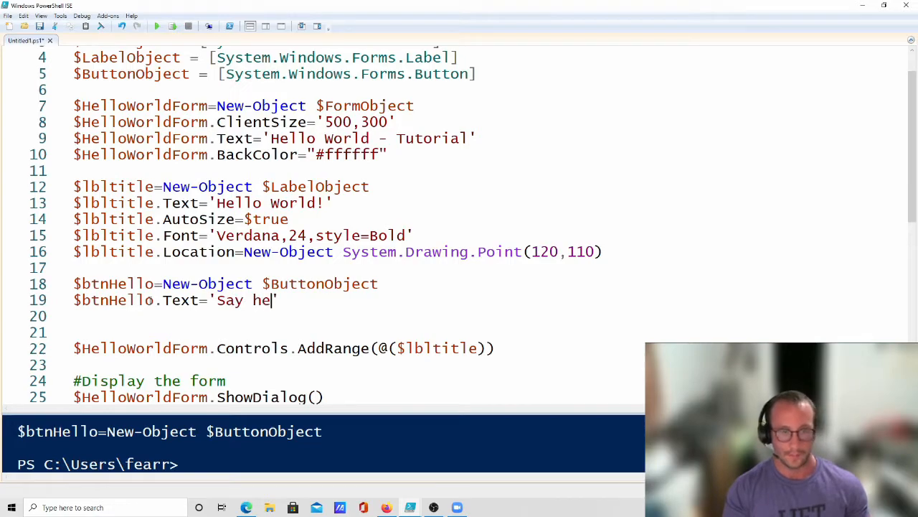
type("llo!'")
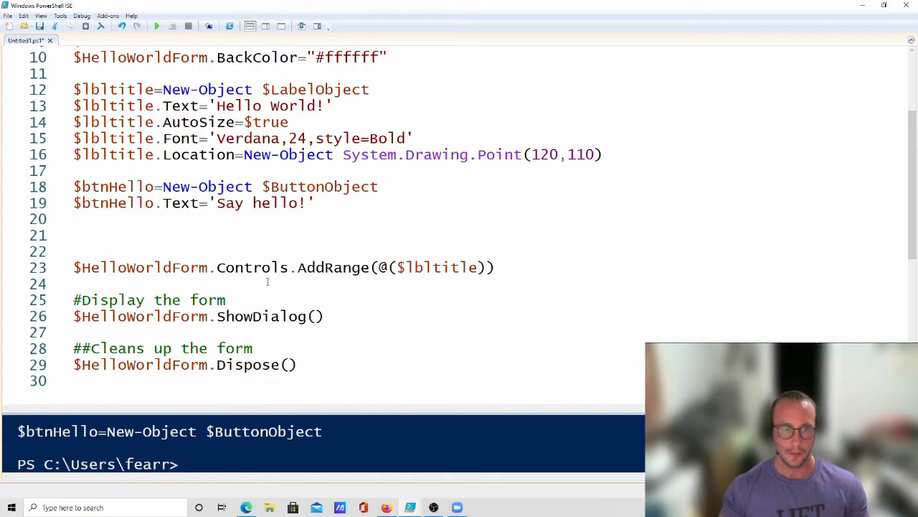
- Enable AutoSize on $btnHello
type("$btnHello")
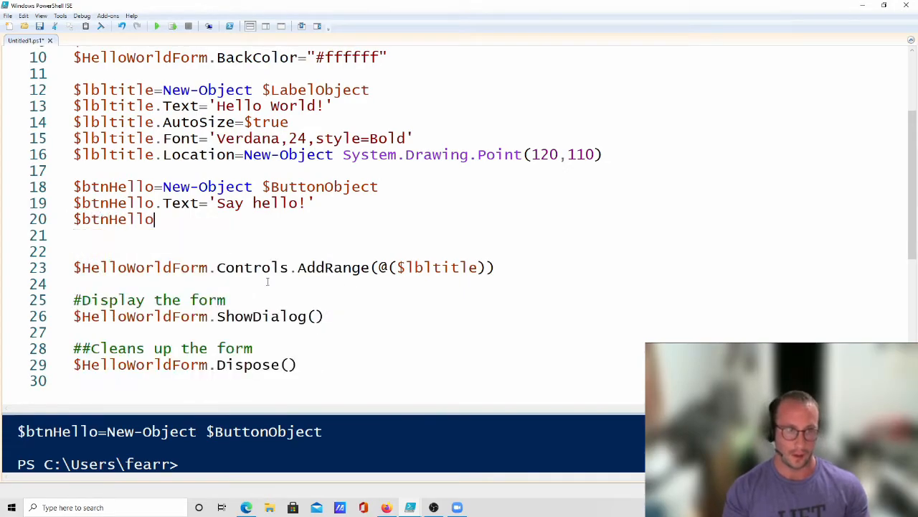
type(".aut")
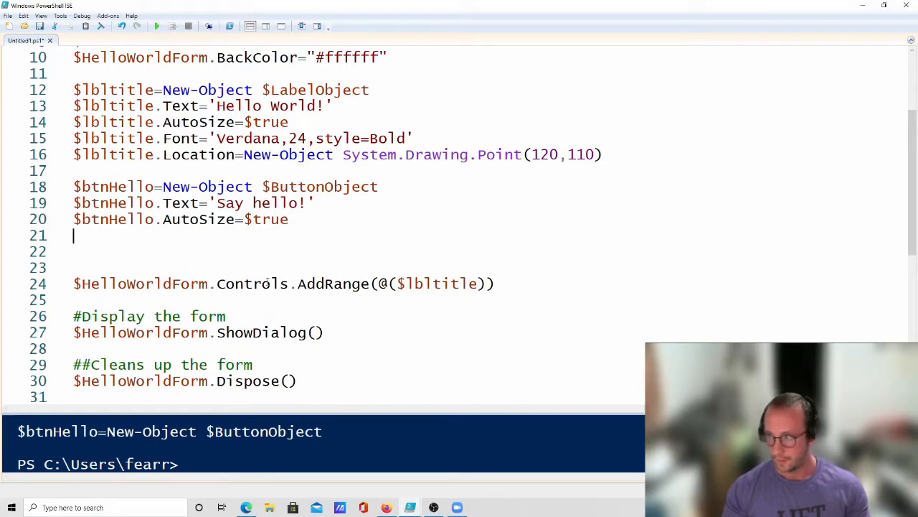
- Set $btnHello.Location to System.Drawing.Point(150,150) and add $btnHello to the AddRange call
type("$btnHello.Location=New-")
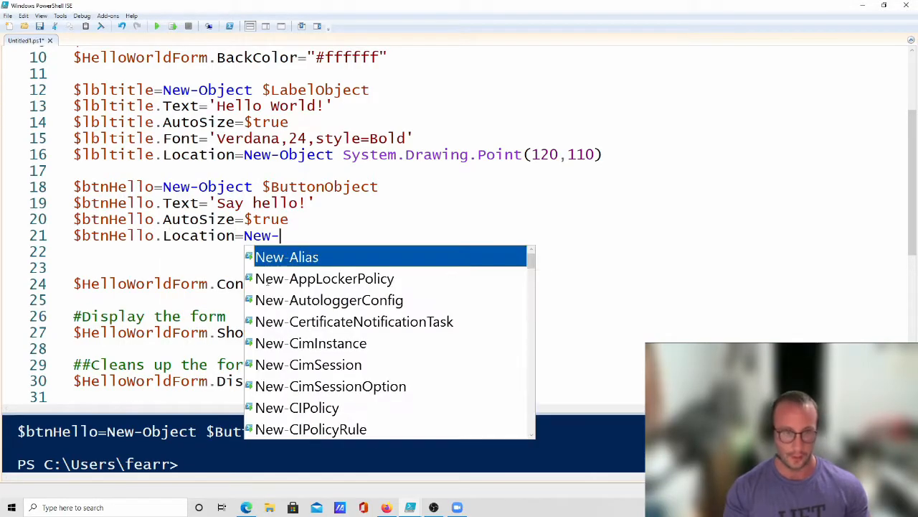
type("Object")
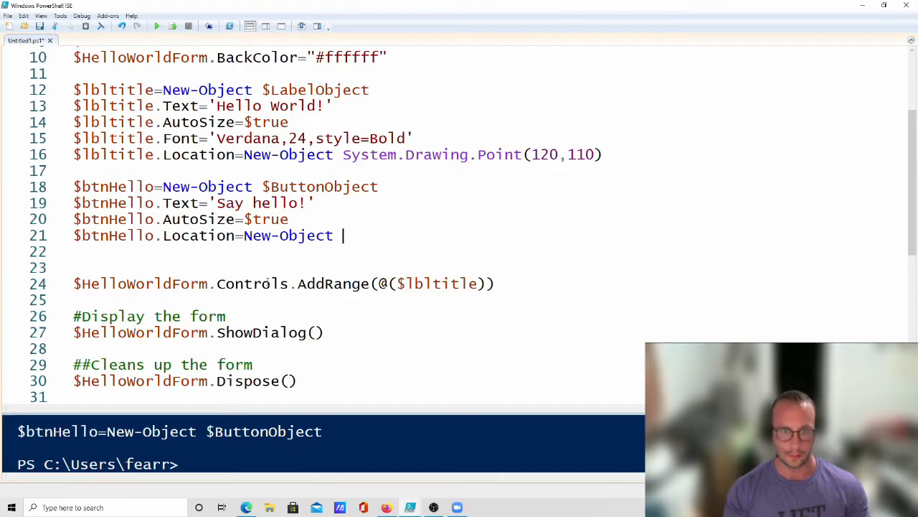
type("SyST")
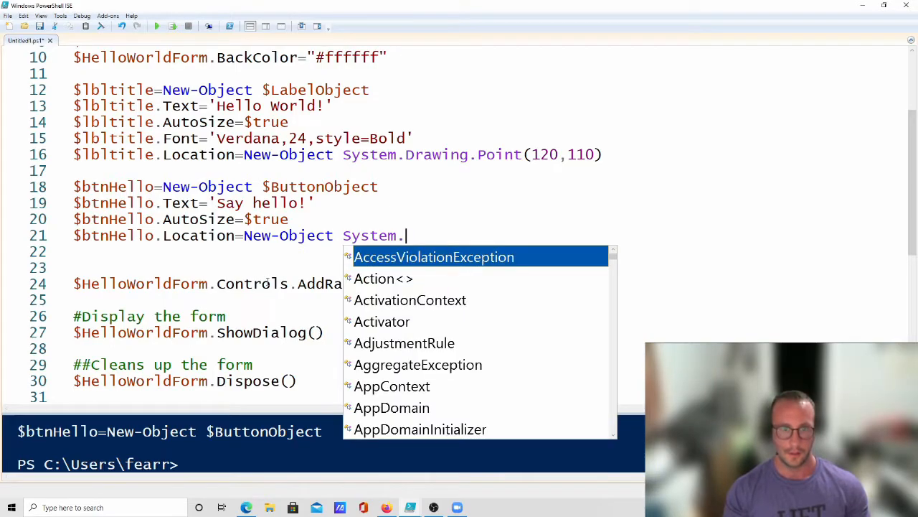
type("Drawing")
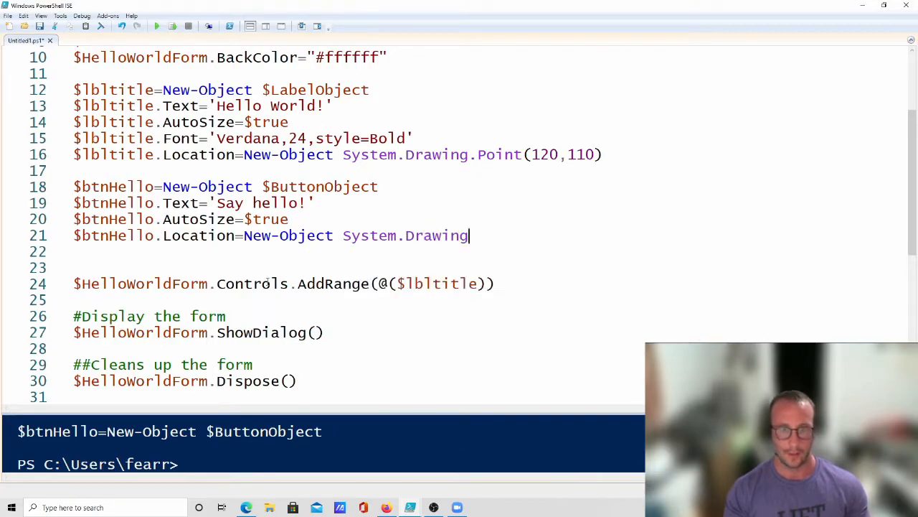
type(".Point")
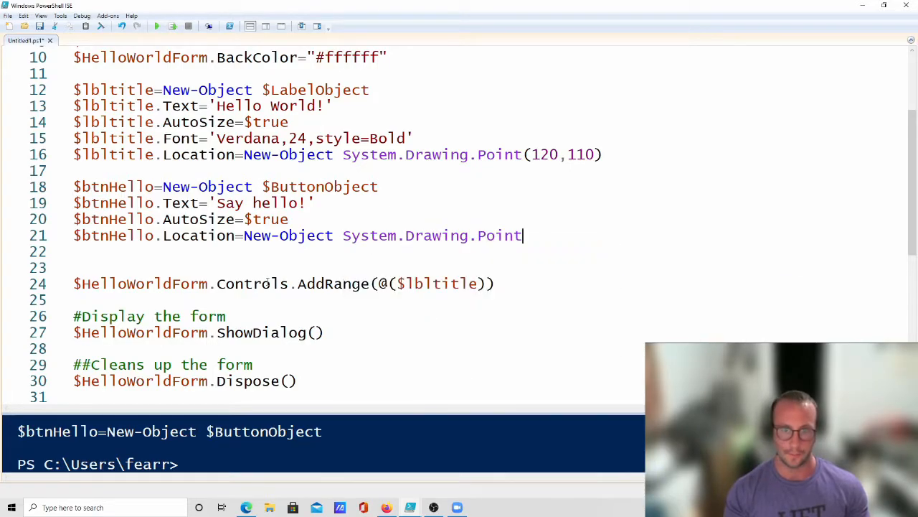
type("(")
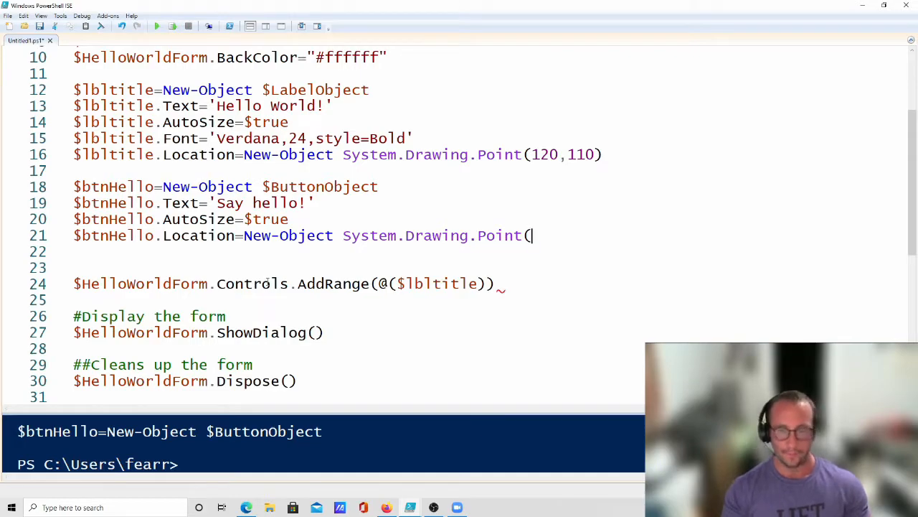
type("150")
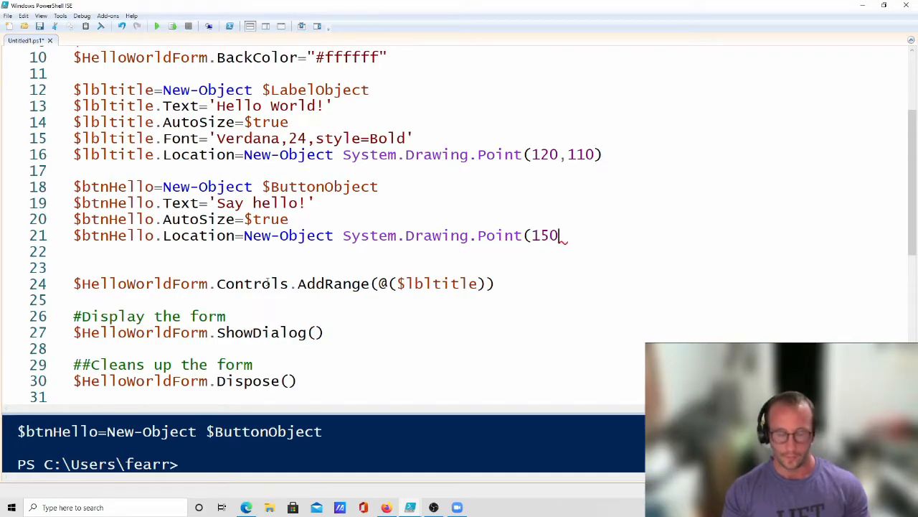
type(",")
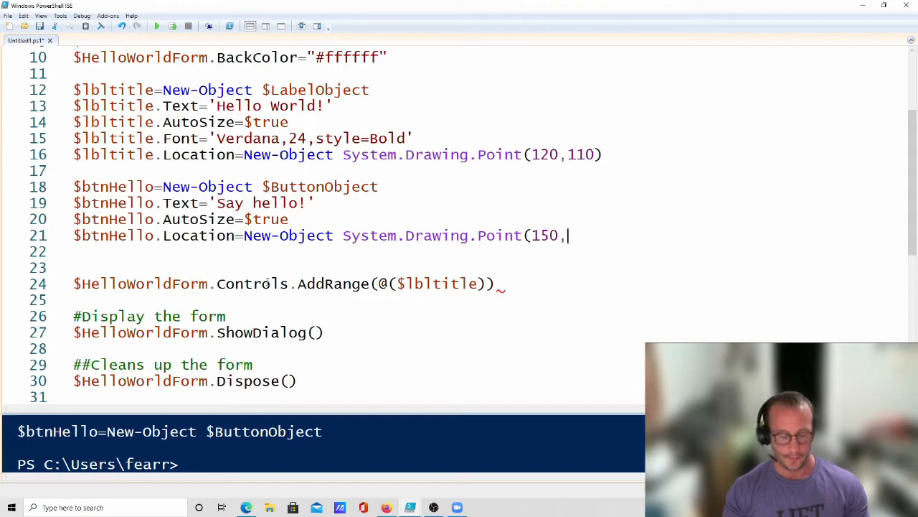
type("1")
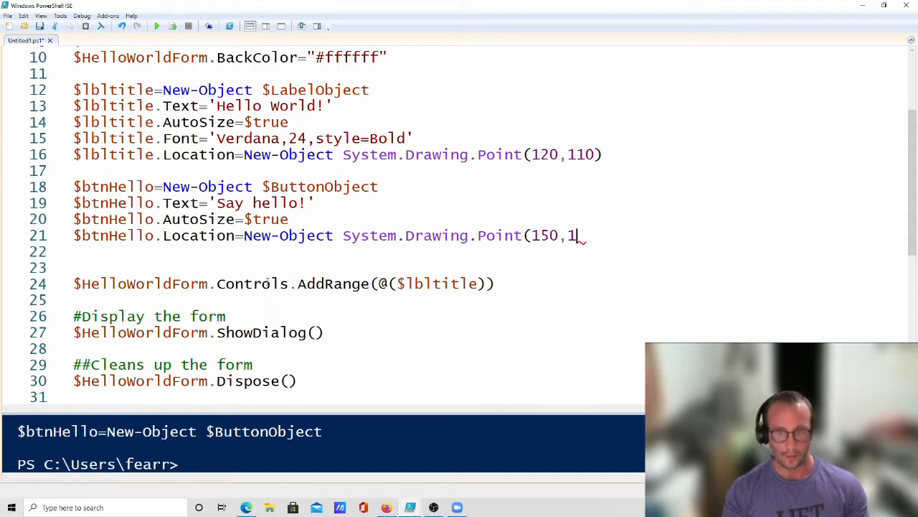
type("50)")
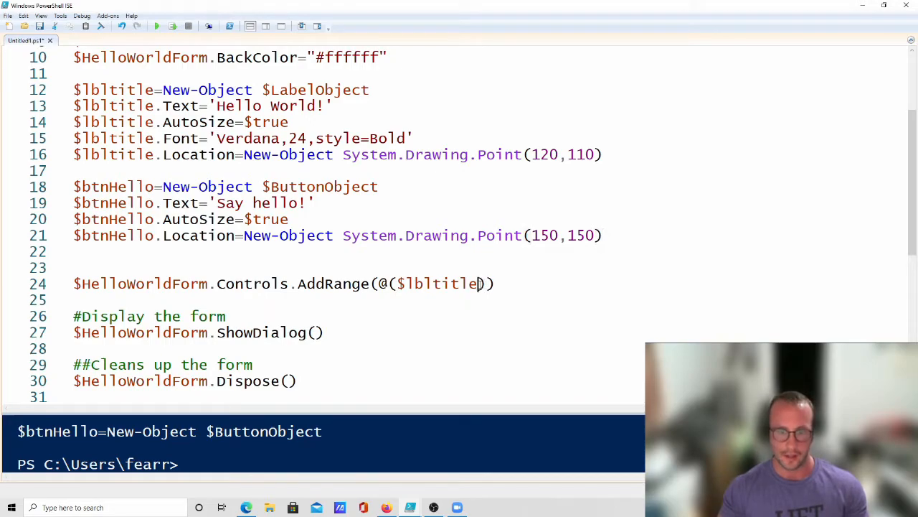
type(",$btnHello")
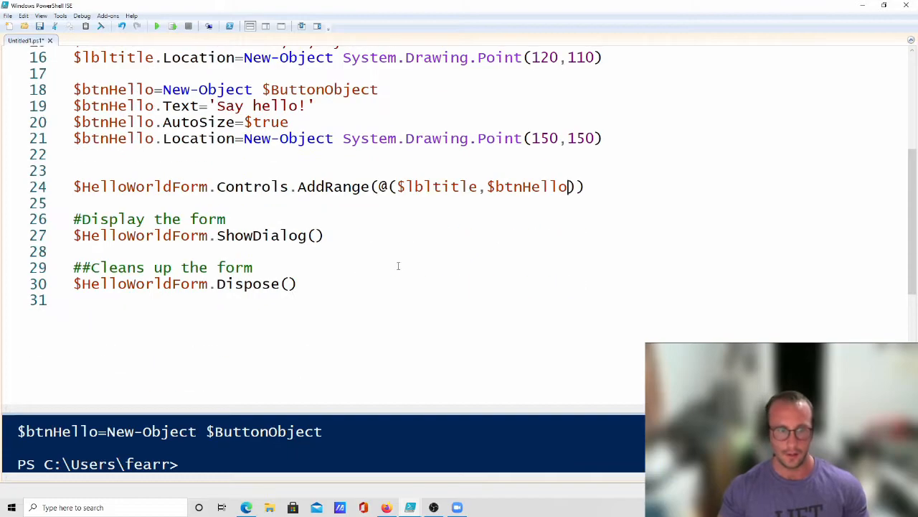
- Run the script to preview the form with the Say hello! button, then close it
left_click(156, 26)
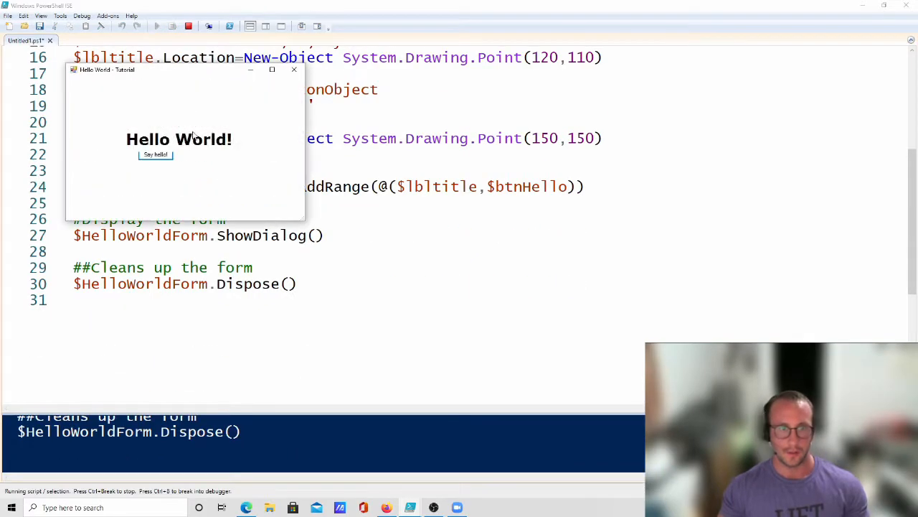
mouse_move(155, 155)
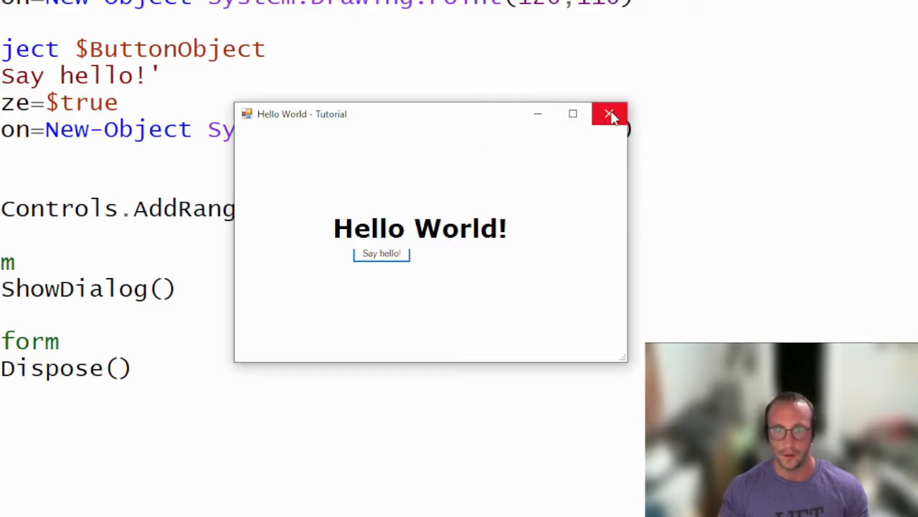
left_click(610, 115)
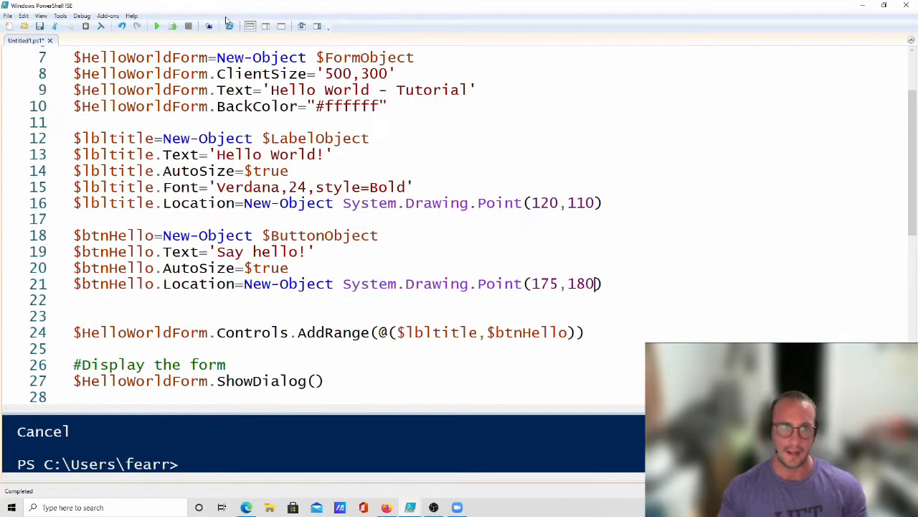
- Adjust the button's X coordinate and set $btnHello.Font to 'Verdana,14'
left_click(156, 26)
type("8")
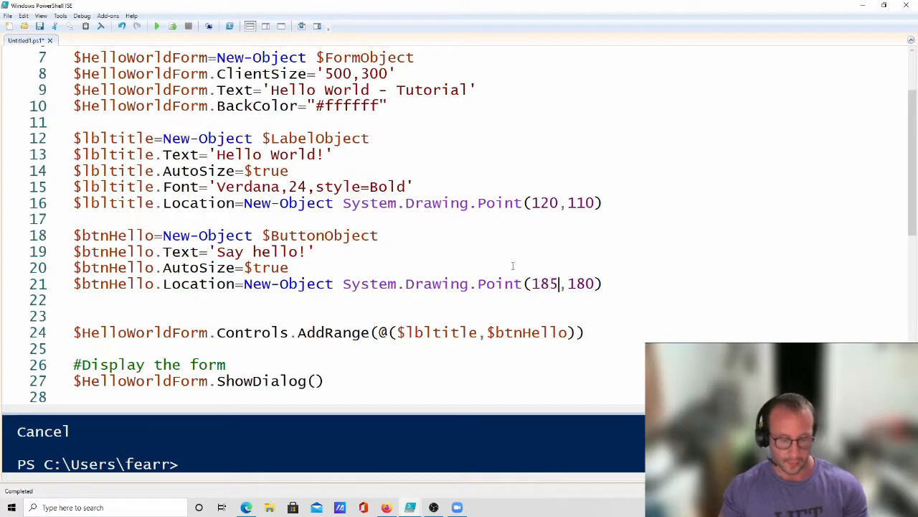
left_click(157, 26)
type("$btnHello.Font='")
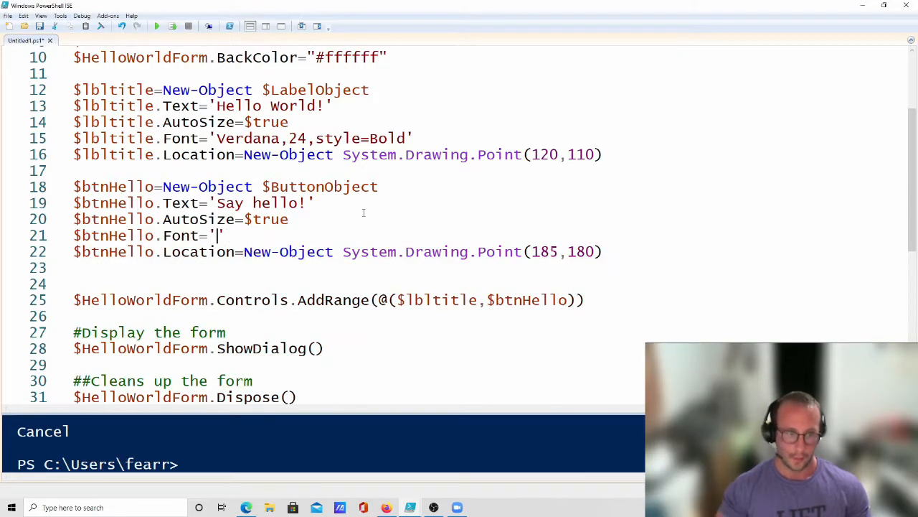
type("Verda")
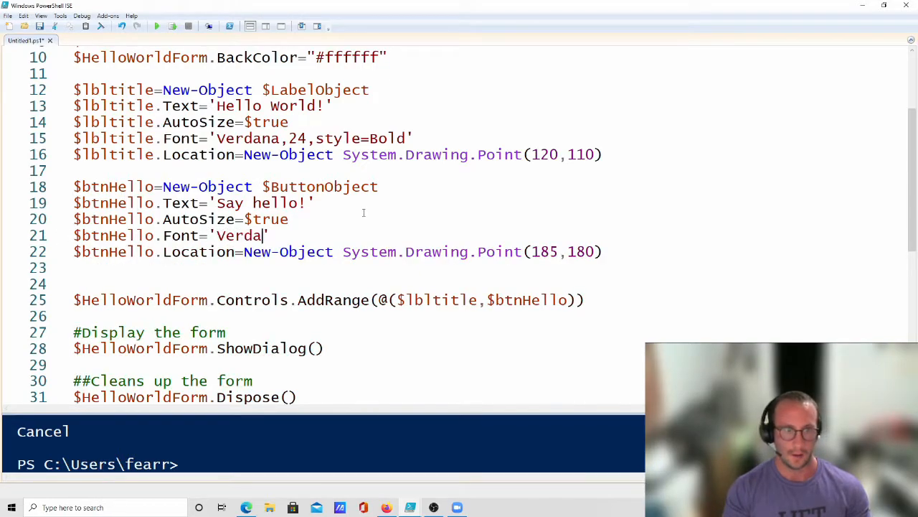
type("na,'")
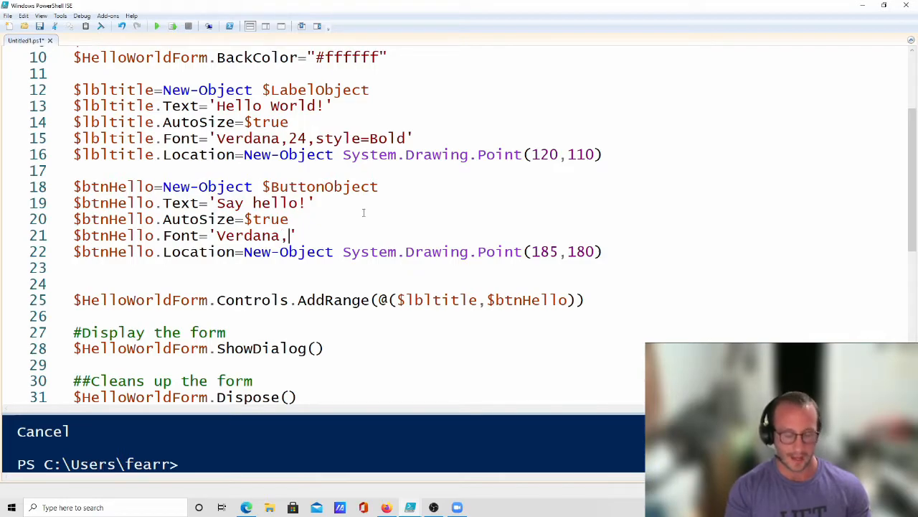
type("14")
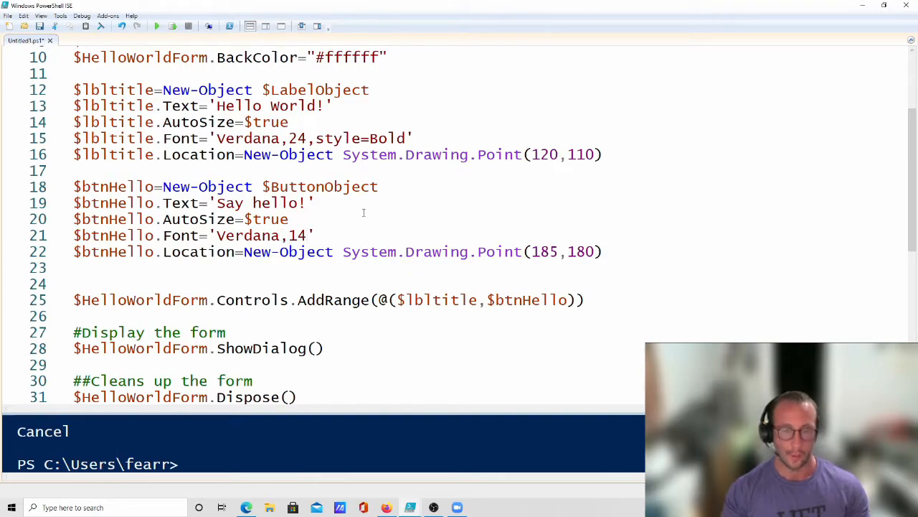
mouse_move(343, 226)
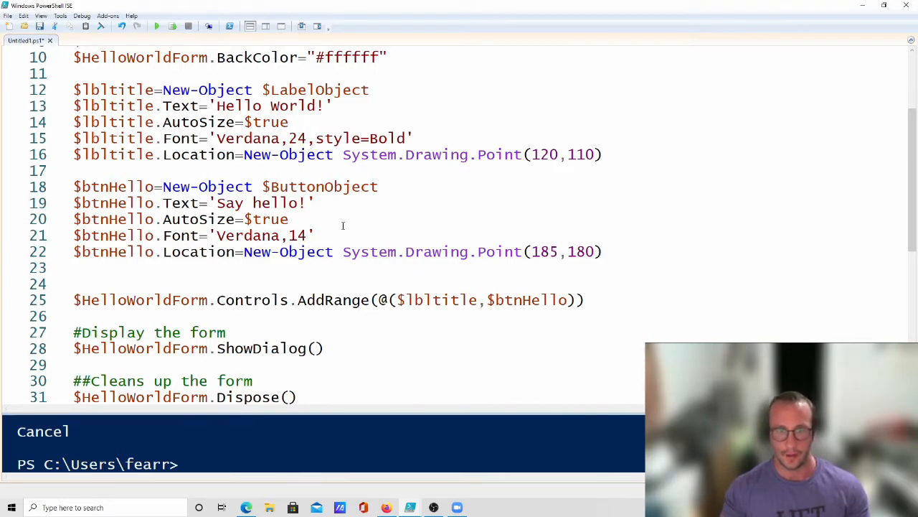
- Run the script, set the button X back to 175, and close the preview form
left_click(156, 26)
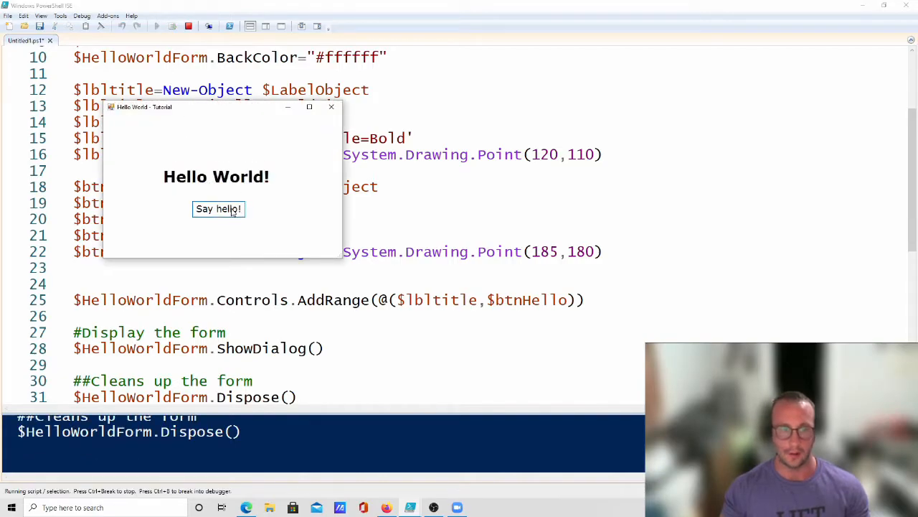
mouse_move(333, 129)
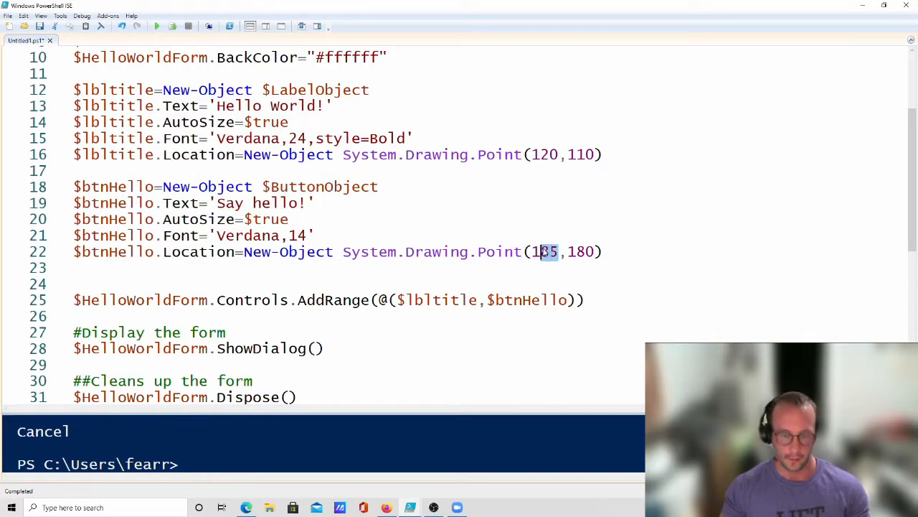
type("175")
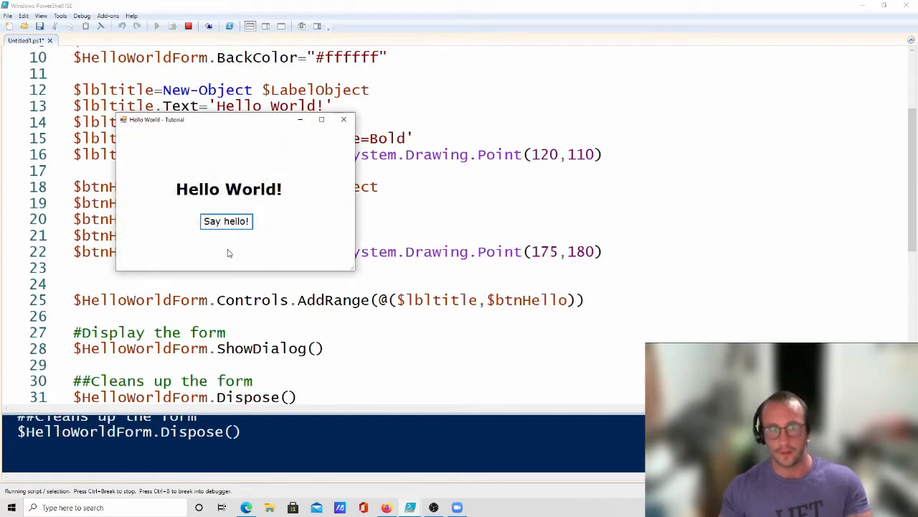
mouse_move(294, 261)
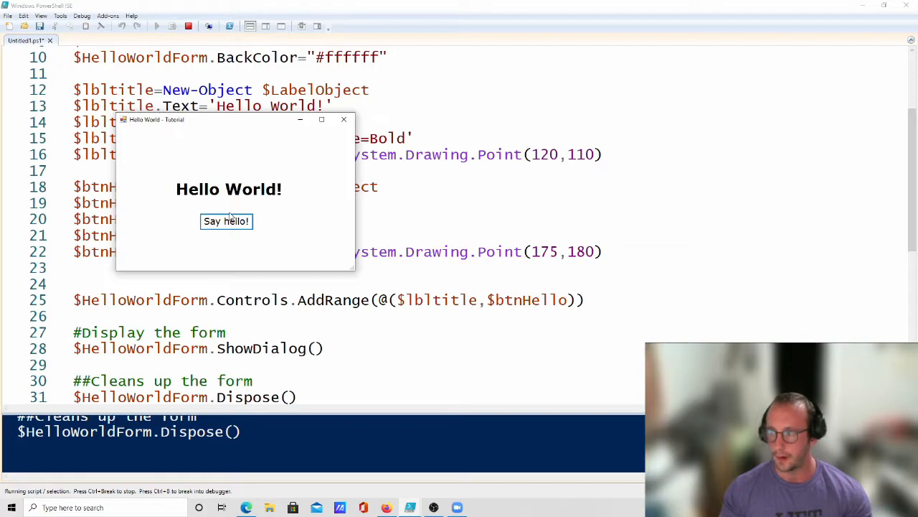
mouse_move(342, 132)
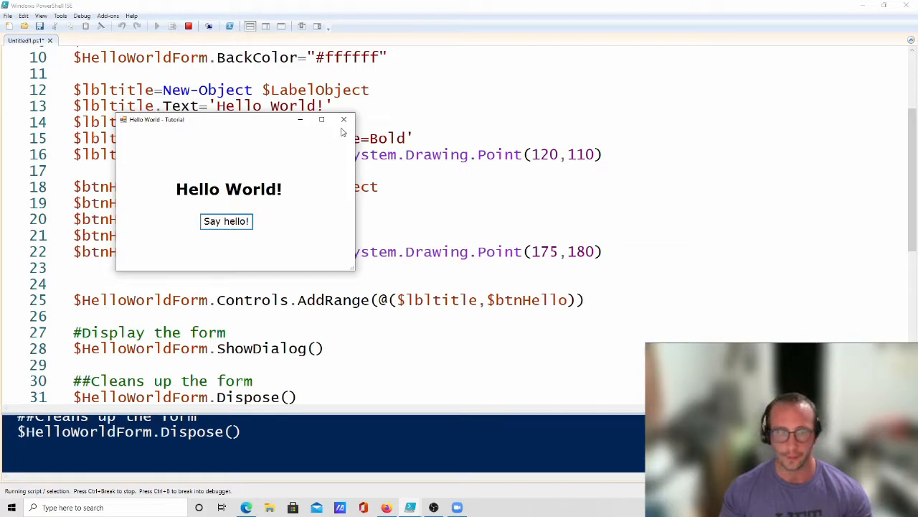
left_click(345, 120)
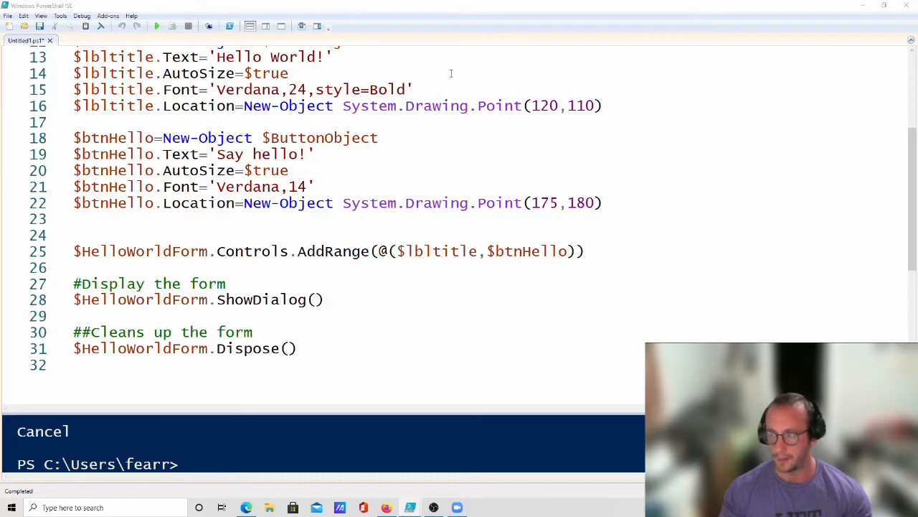
mouse_move(436, 112)
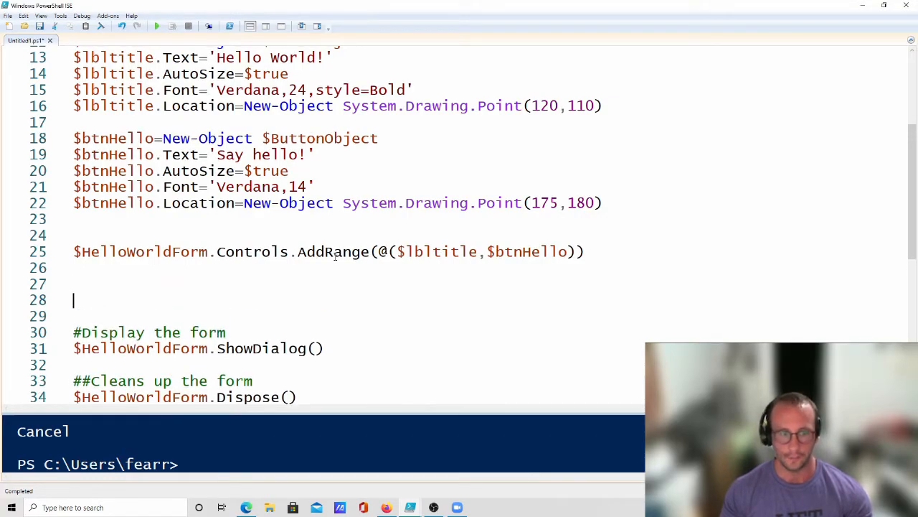
- Add the '##Logic Section/Functions' comment on the blank line below AddRange
scroll("down", 3)
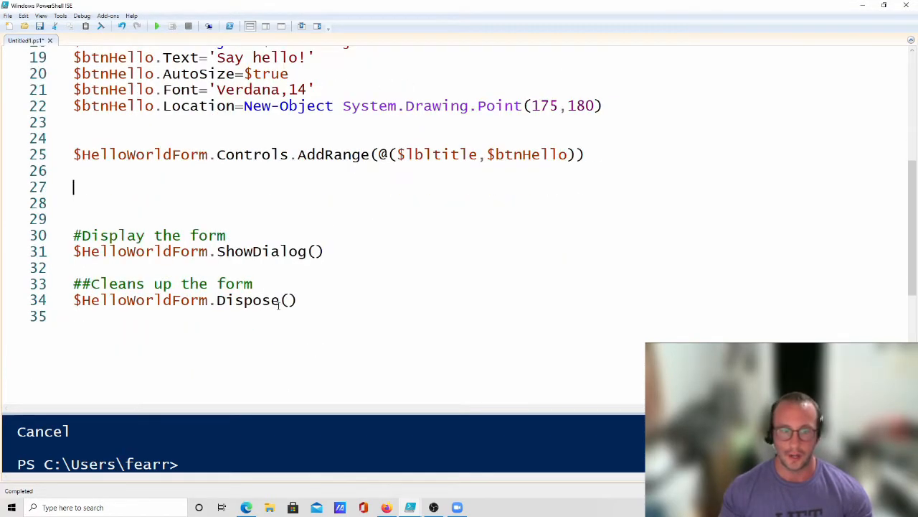
double_click(143, 251)
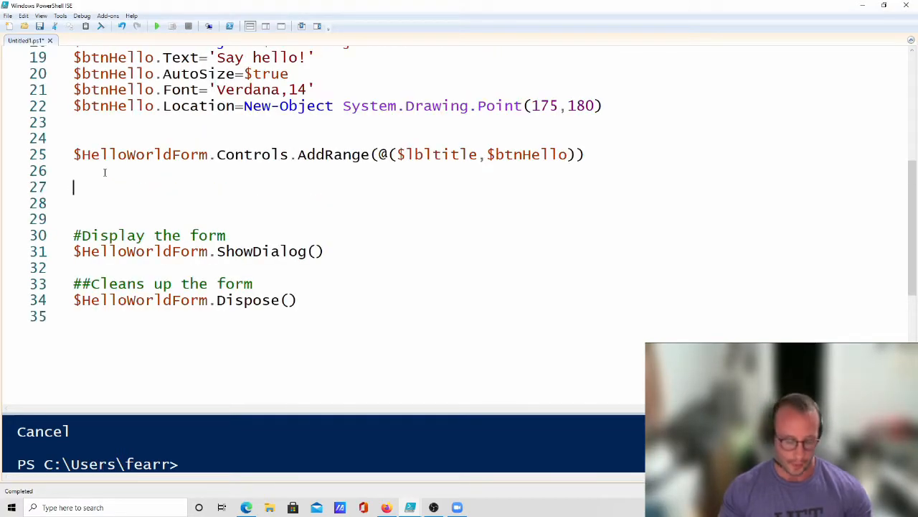
type("##Log")
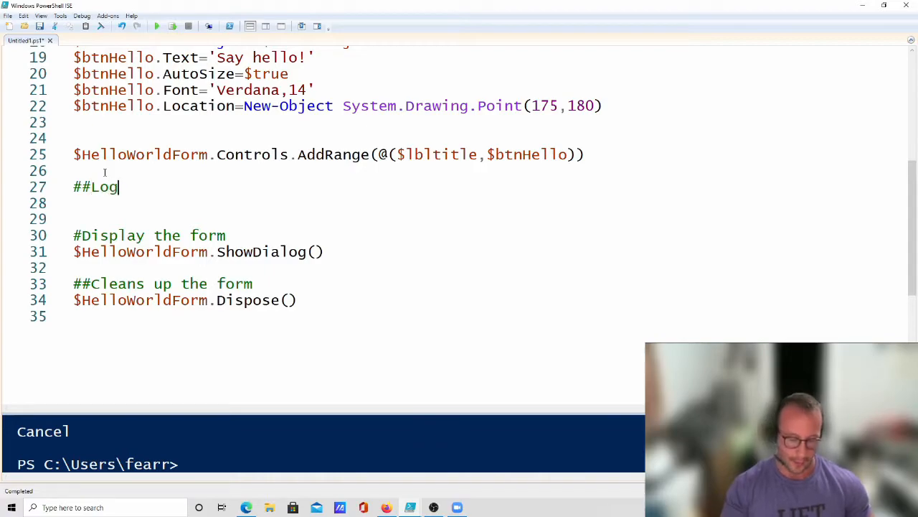
type("ic Section")
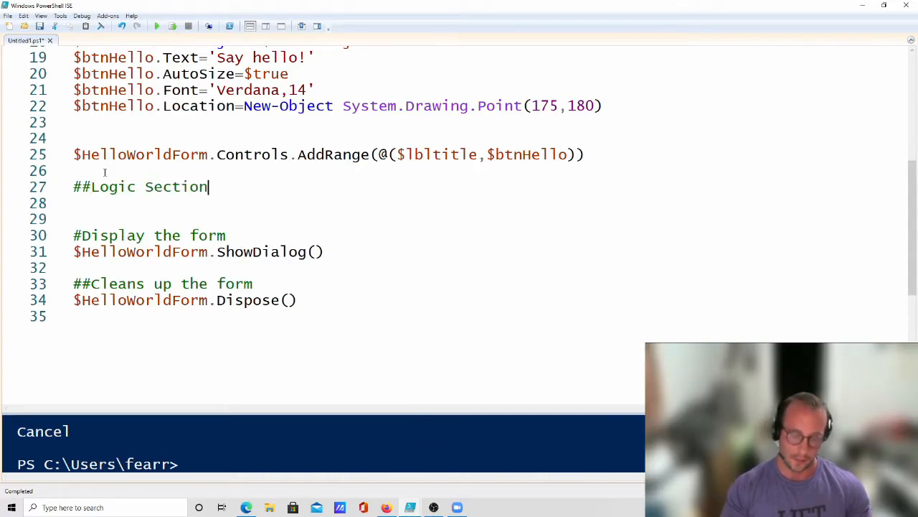
type("/Funct")
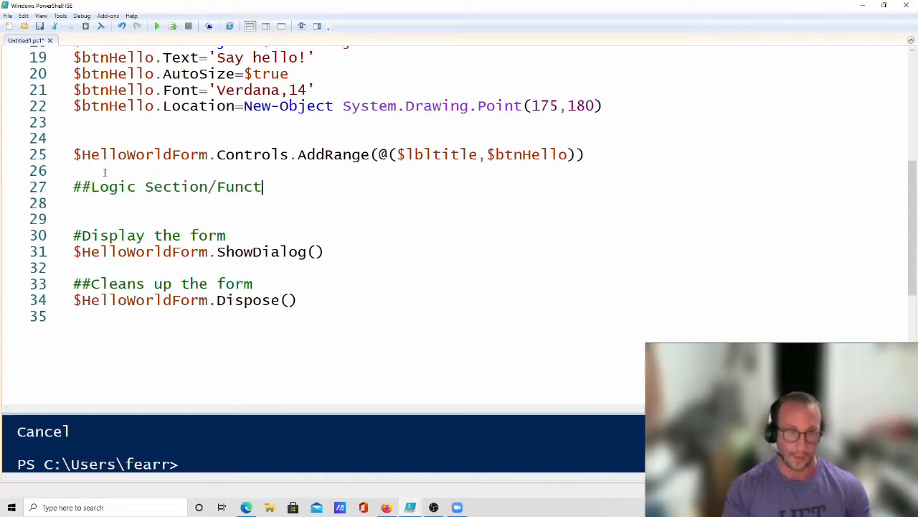
type("ions")
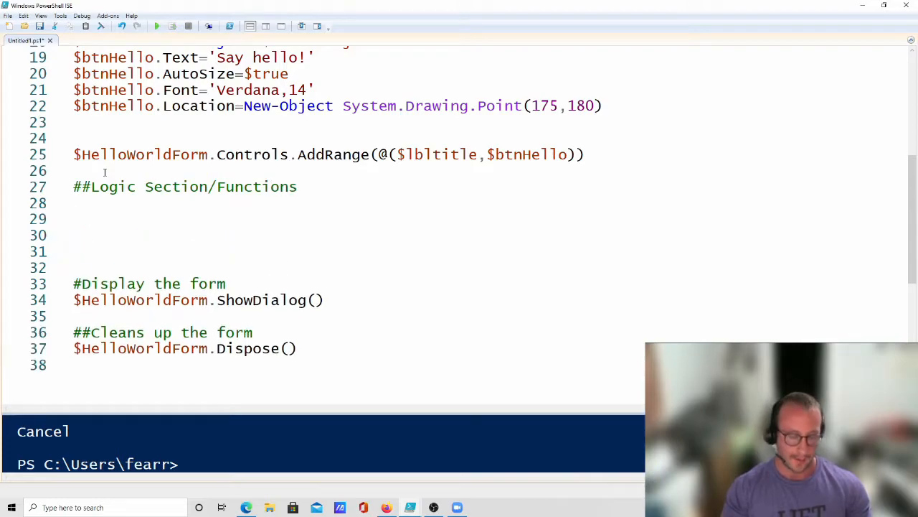
- Add the '##Add the functions to the form' comment followed by a blank line
type("##Add the")
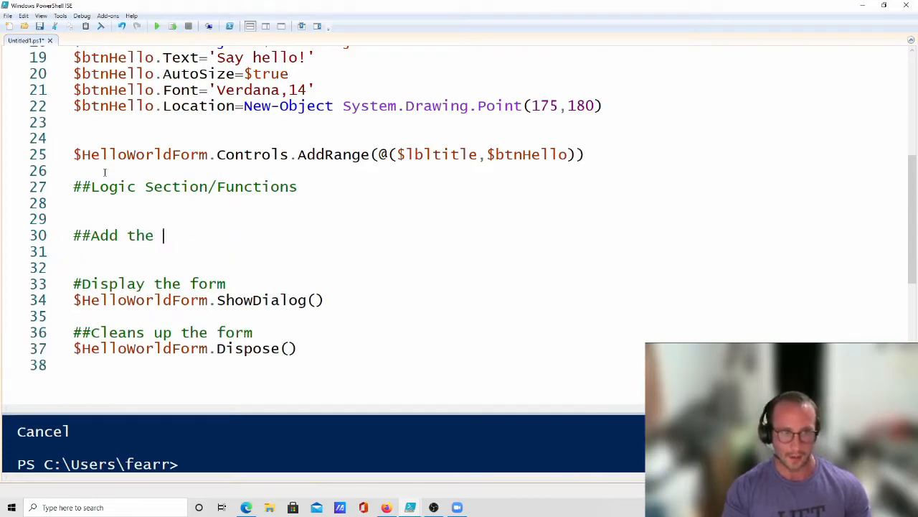
type("functions to the form")
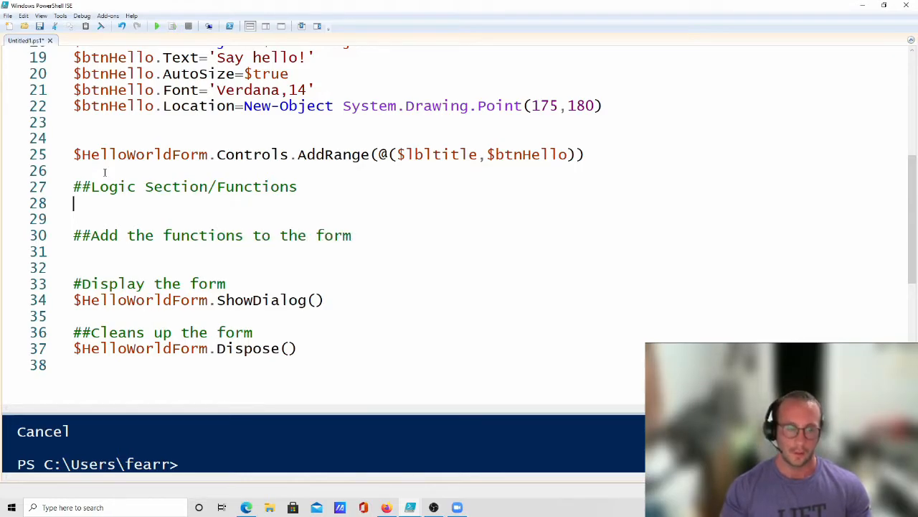
key("Enter")
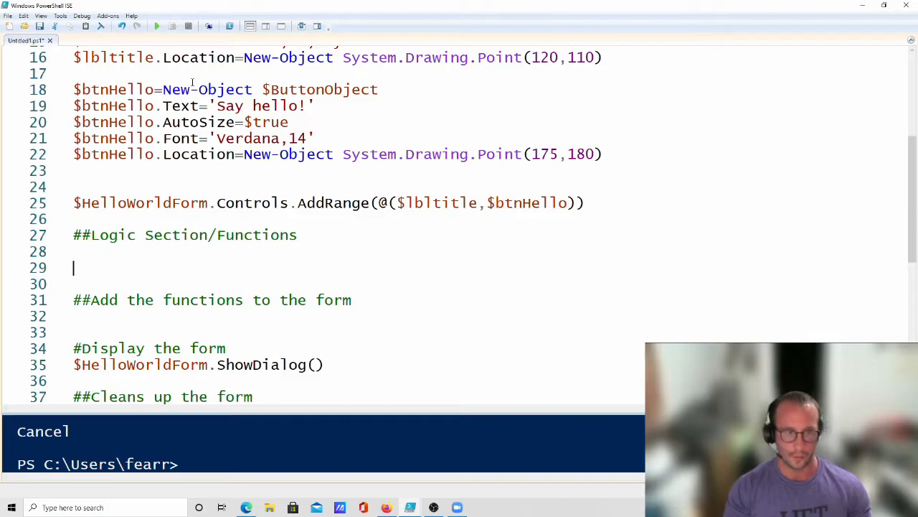
- Define function SayHello{} setting $lbltitle.Text="Hello World!"
type("function")
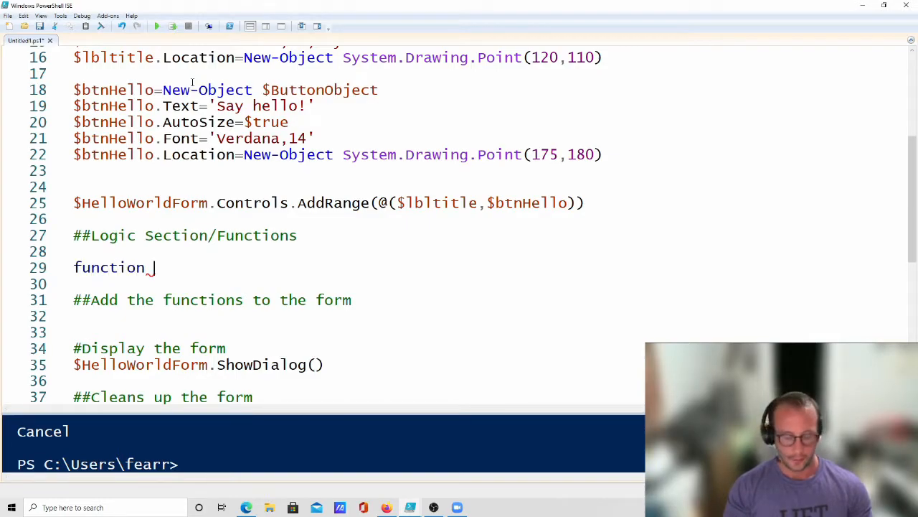
type("Say")
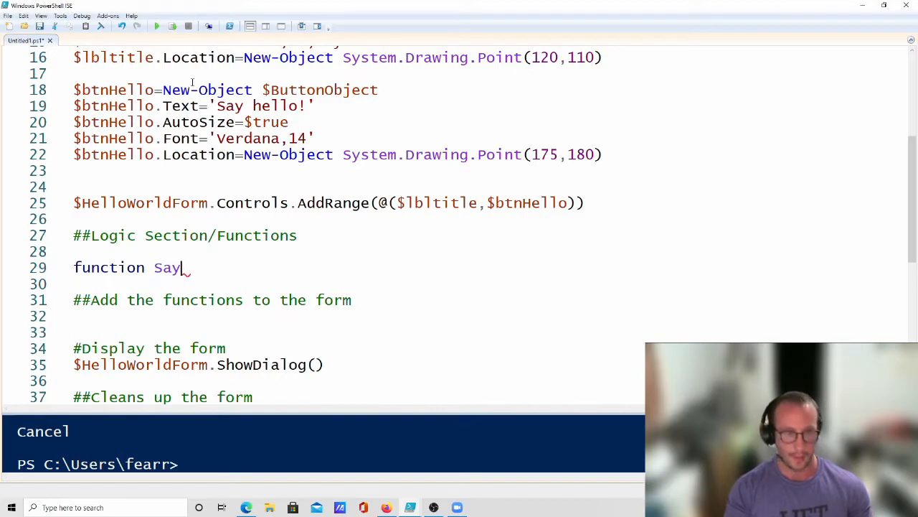
type("Hal")
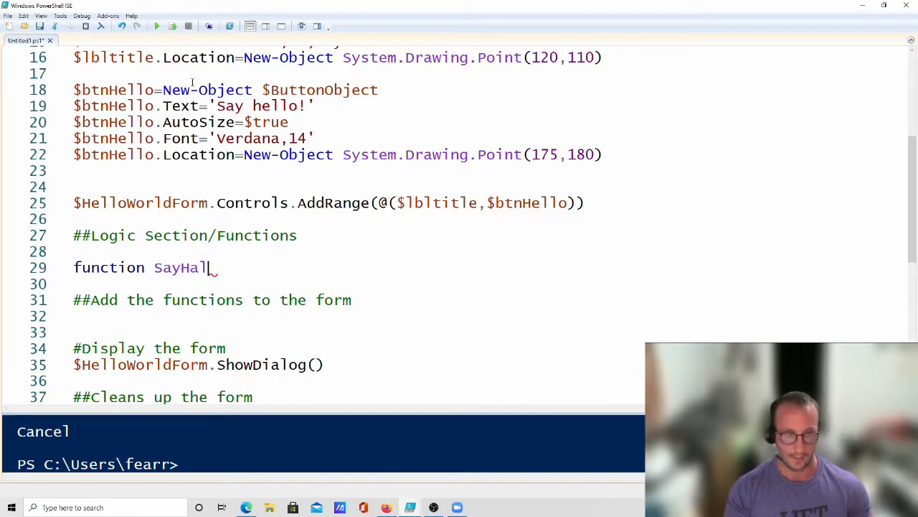
type("lo{}")
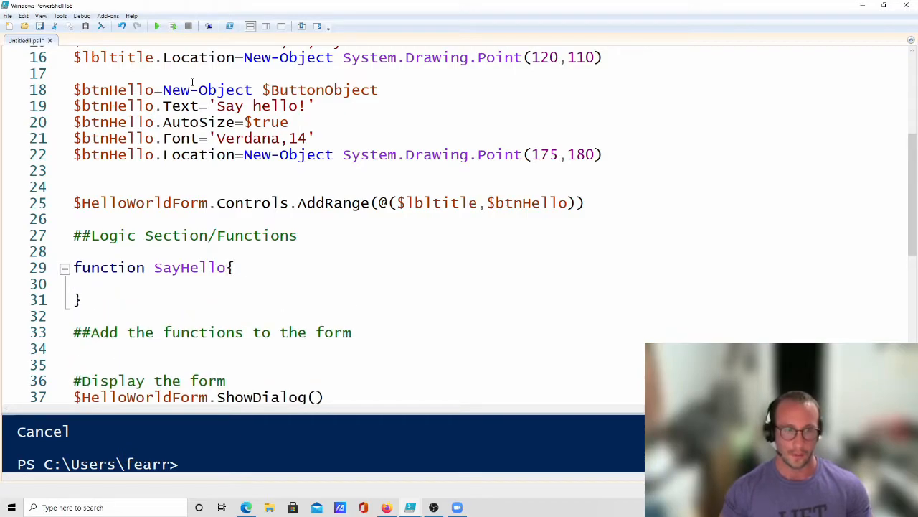
type("$lbltitle")
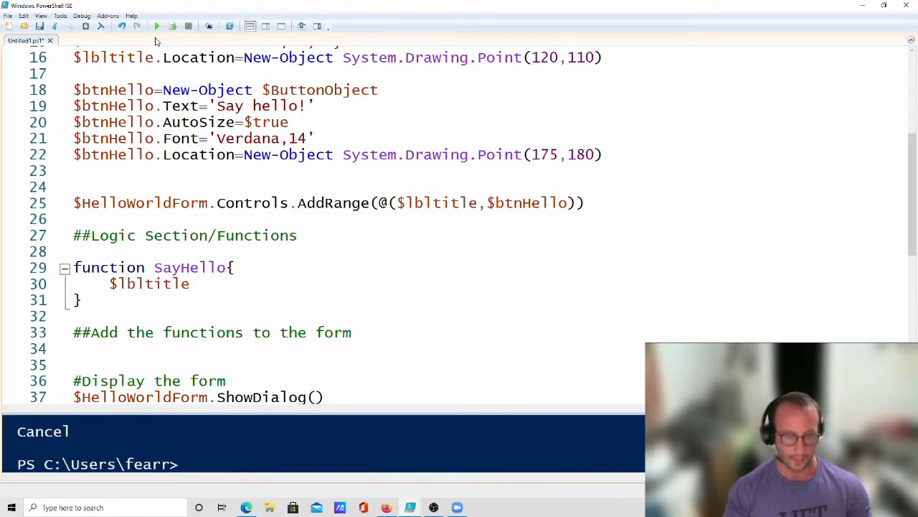
type(".Text=")
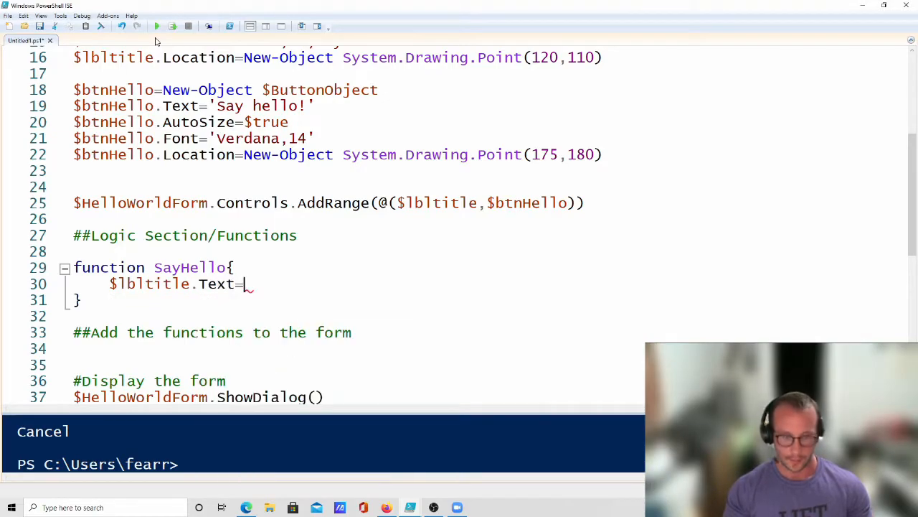
type("\"H")
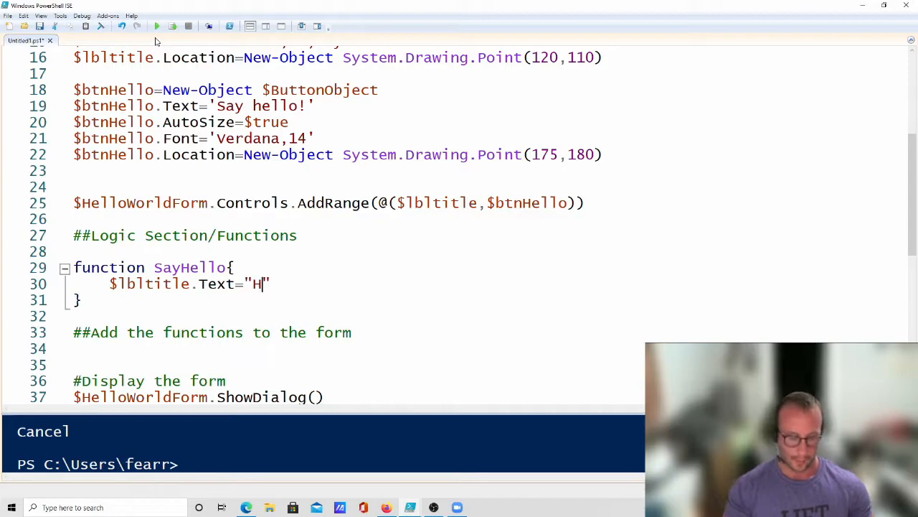
type("ello Wor")
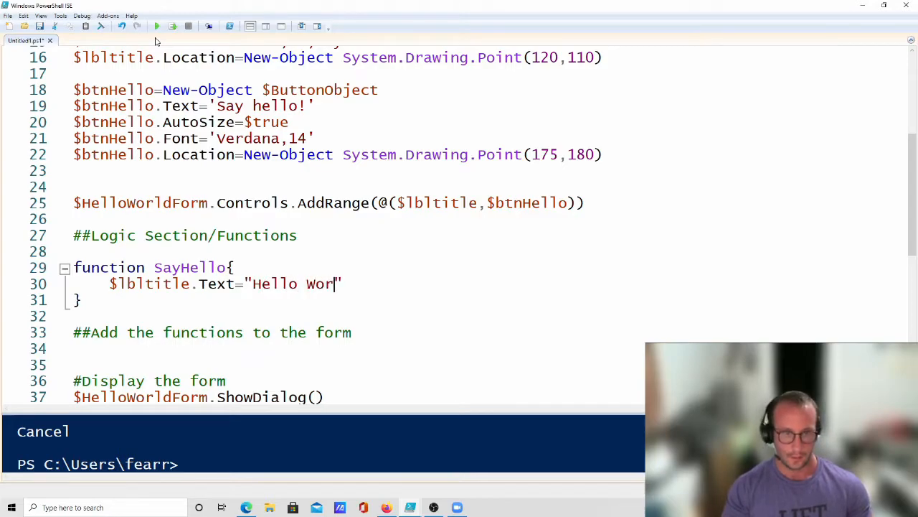
type("ld!")
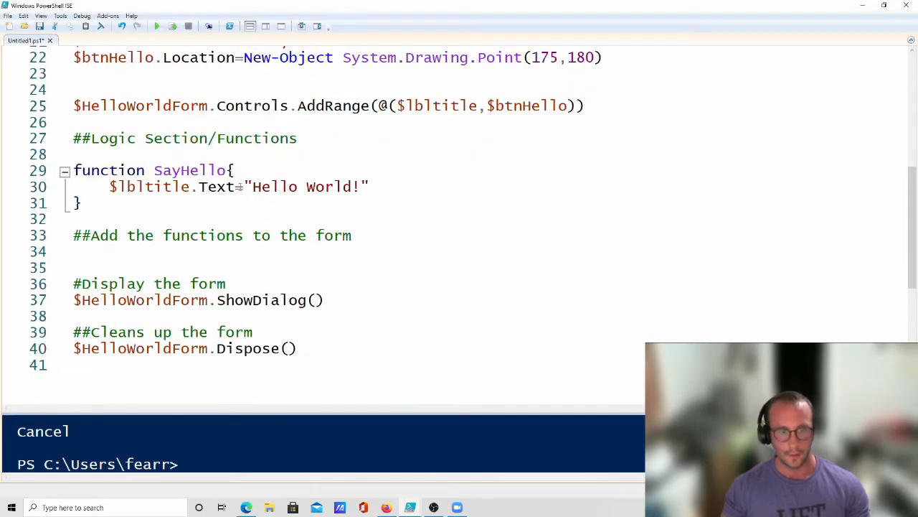
- Wrap the assignment in if($lbltitle.Text -eq ''){...} with an else branch assigning the label text
key("Enter")
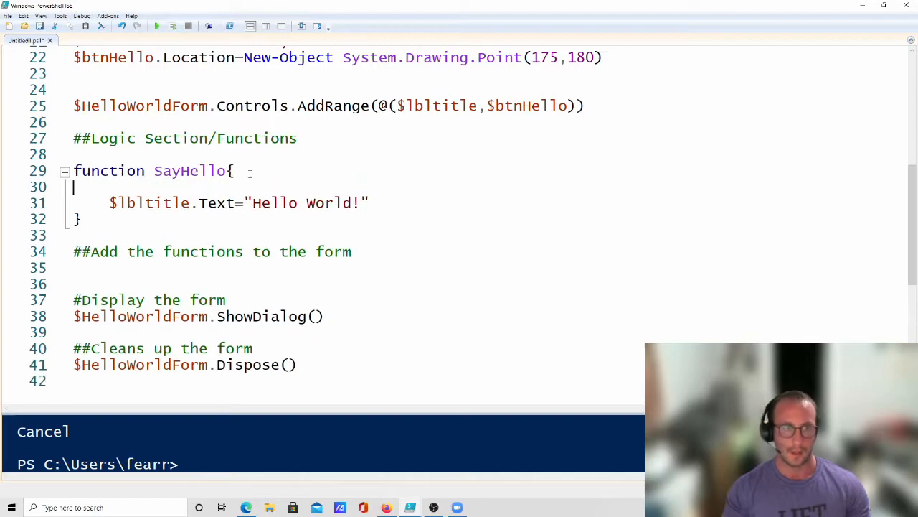
key("Tab")
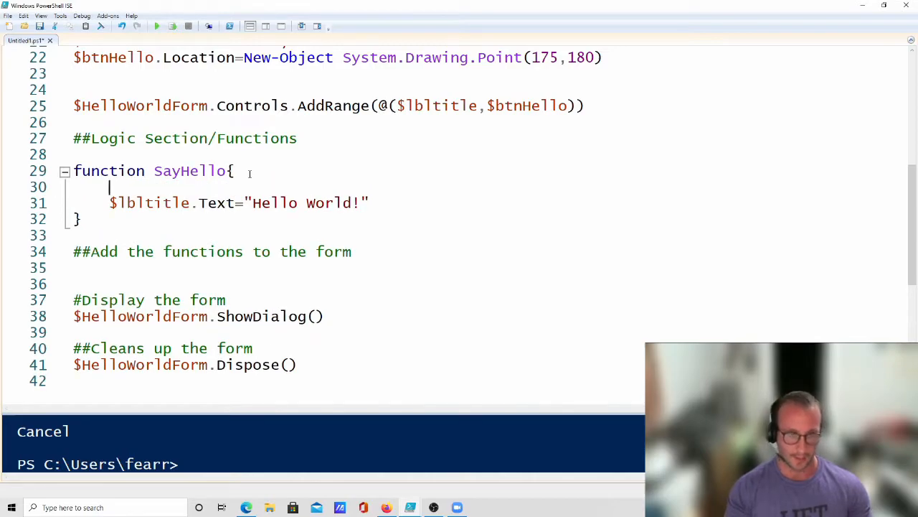
type("if($lbltitle")
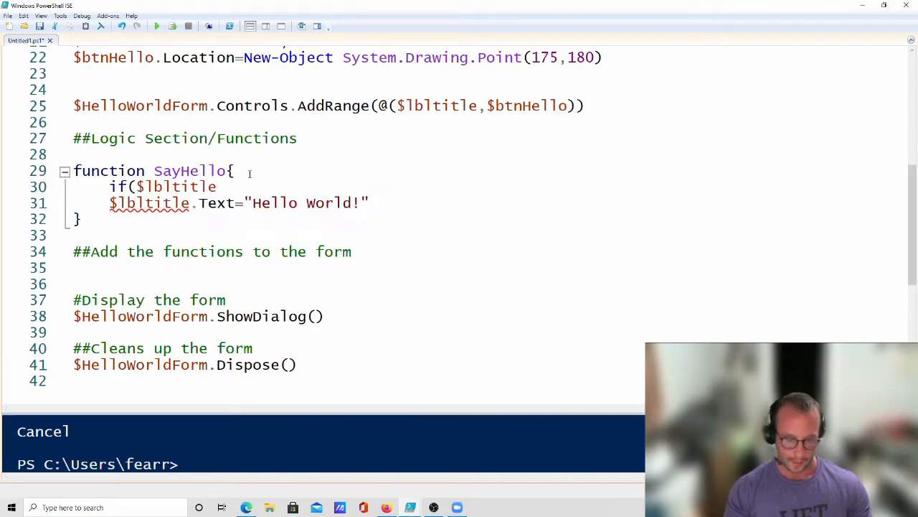
type(".Text")
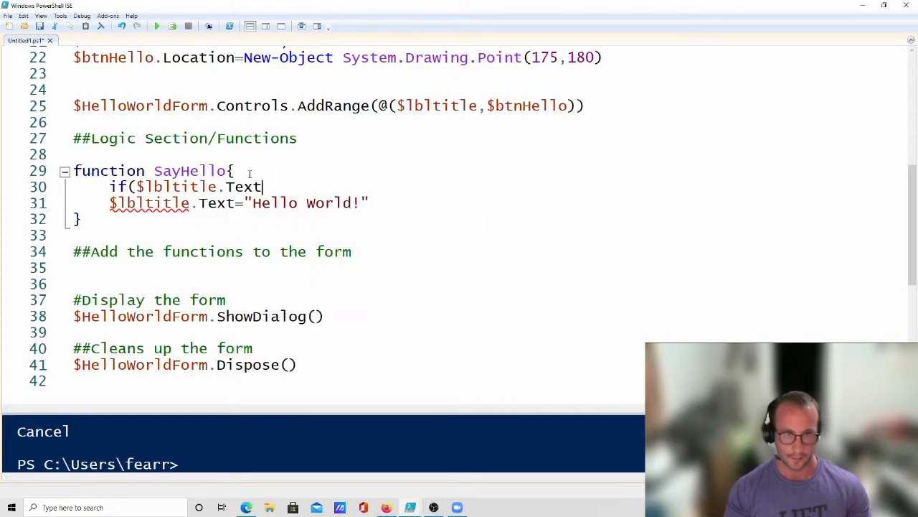
type("-eq '")
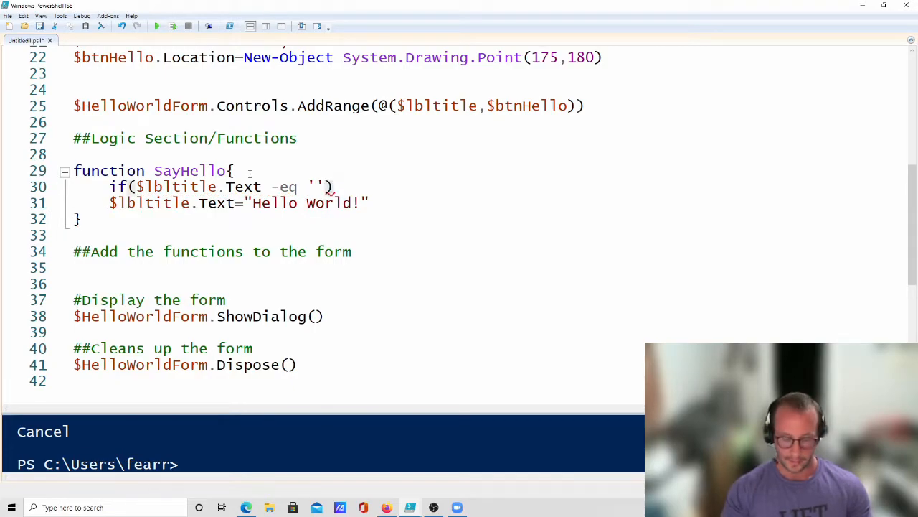
type("{")
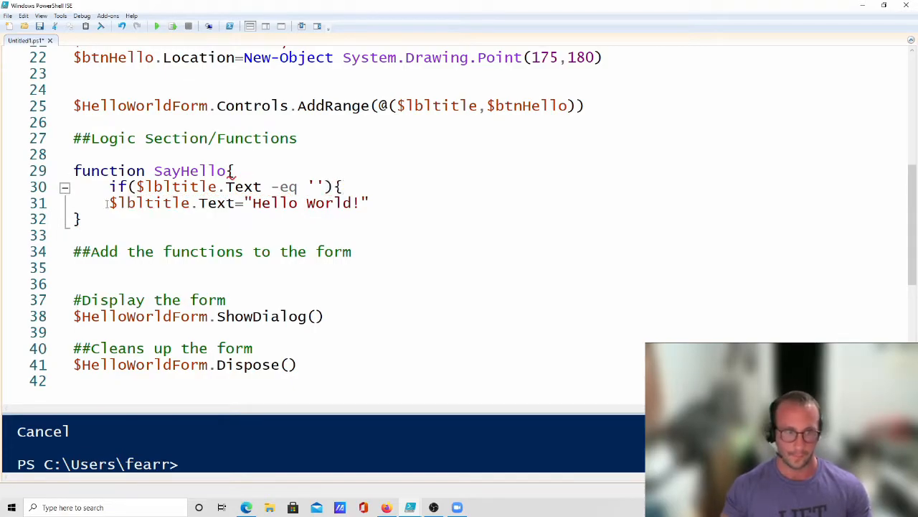
key("Enter")
type("}")
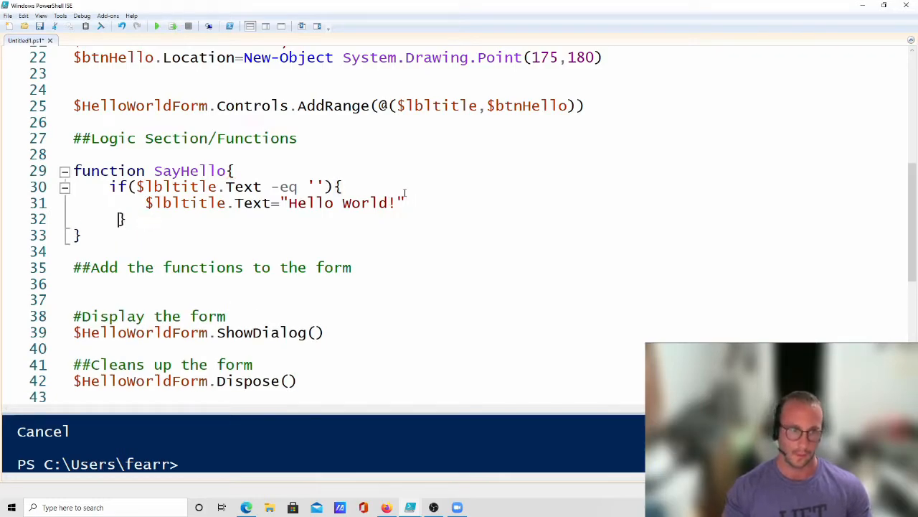
type("else{")
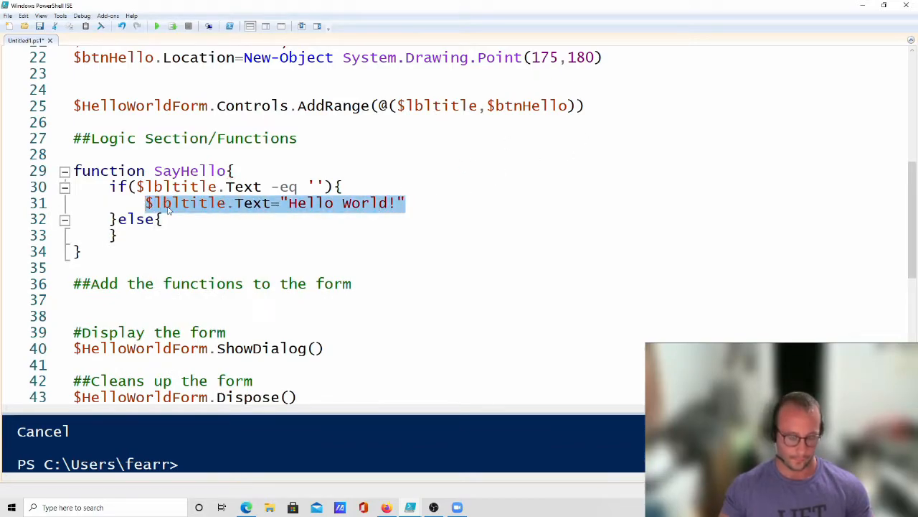
type("$lbltitle.Text=\"Hello World!\"")
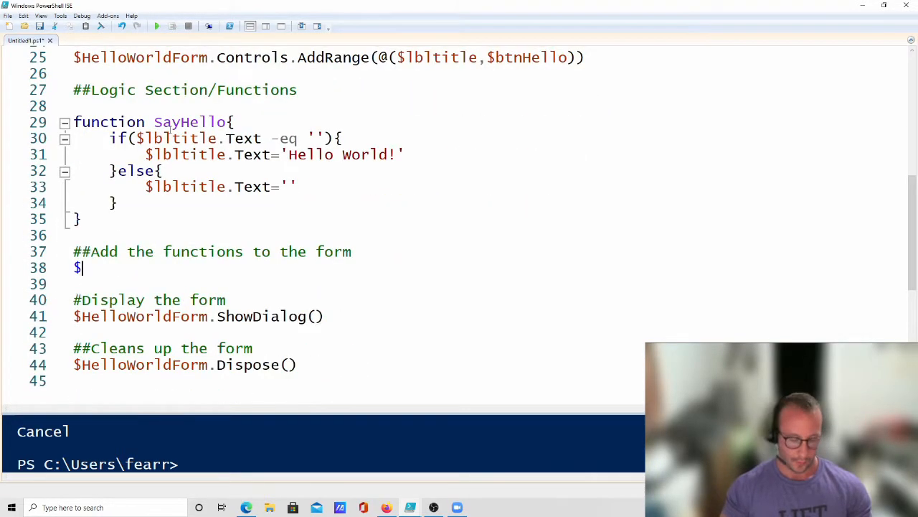
- Add $btnHello.Add_Click({SayHello}) to wire the button's click to SayHello
type("btnHello.")
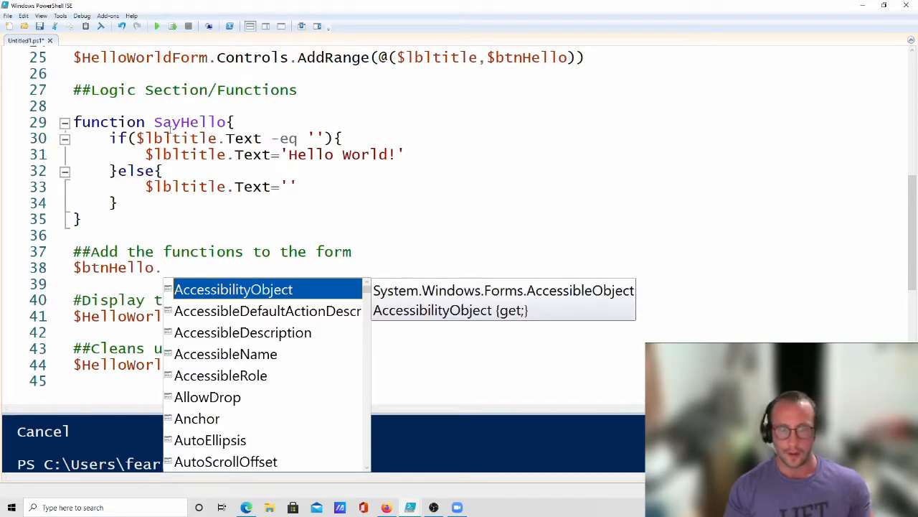
type("Ad")
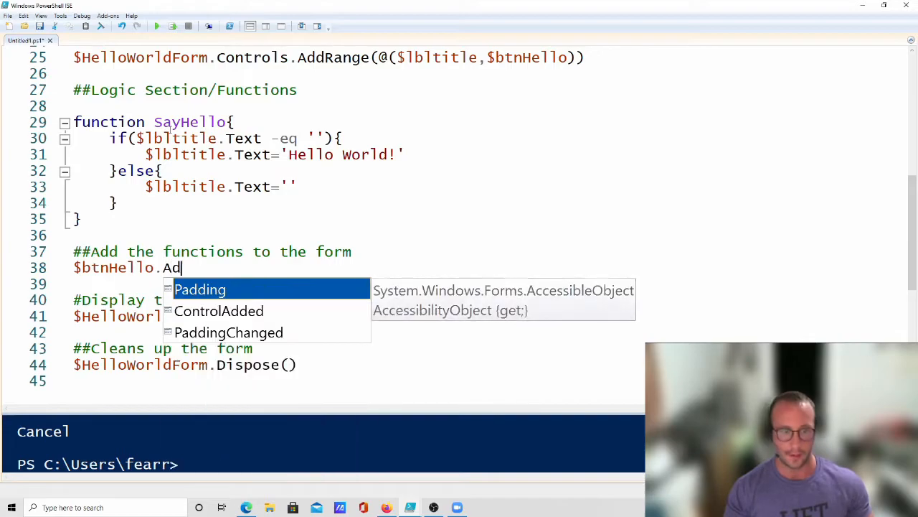
type("d_Clic")
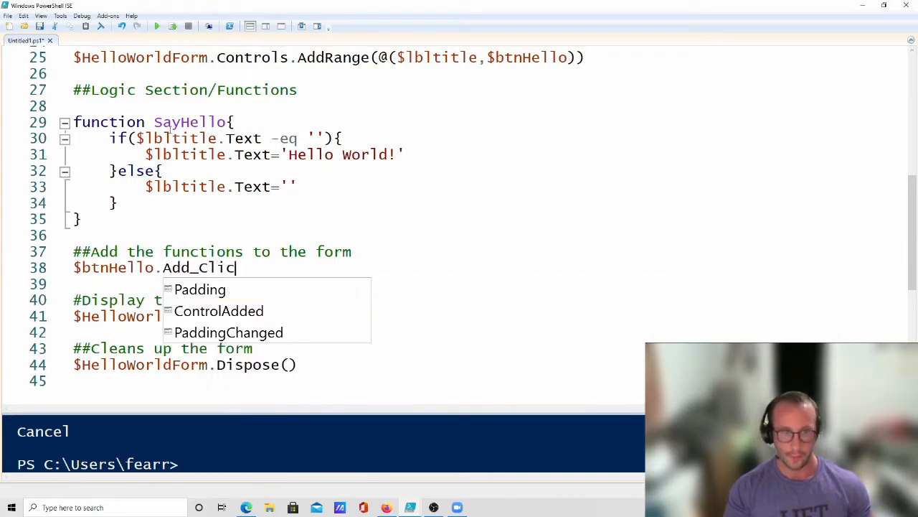
type("k")
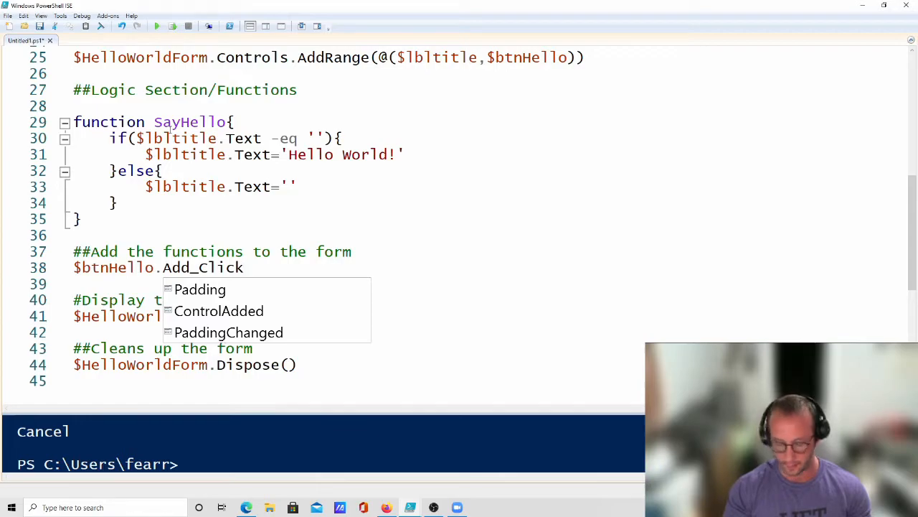
type("()")
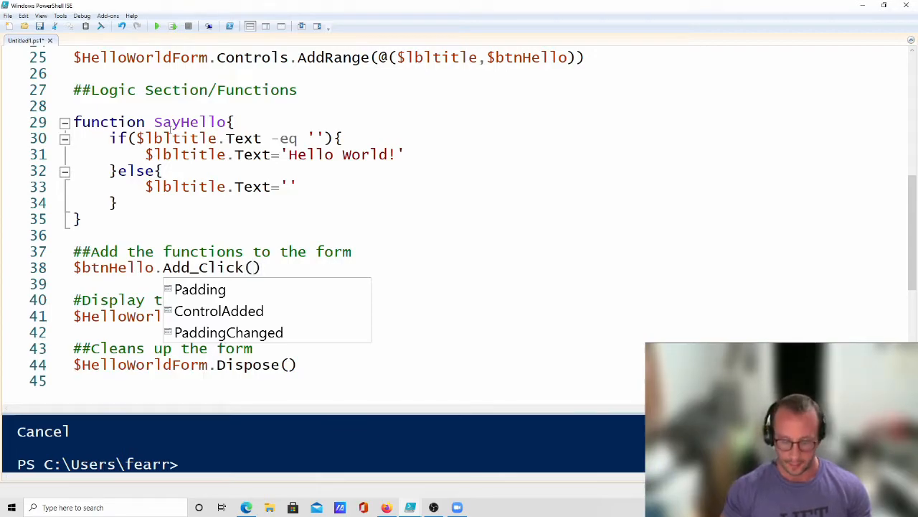
type("{}")
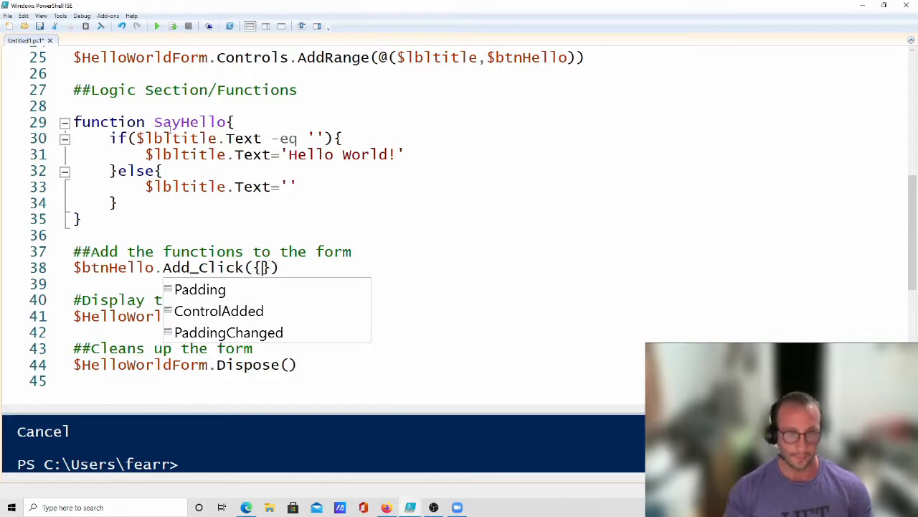
type("SayHello")
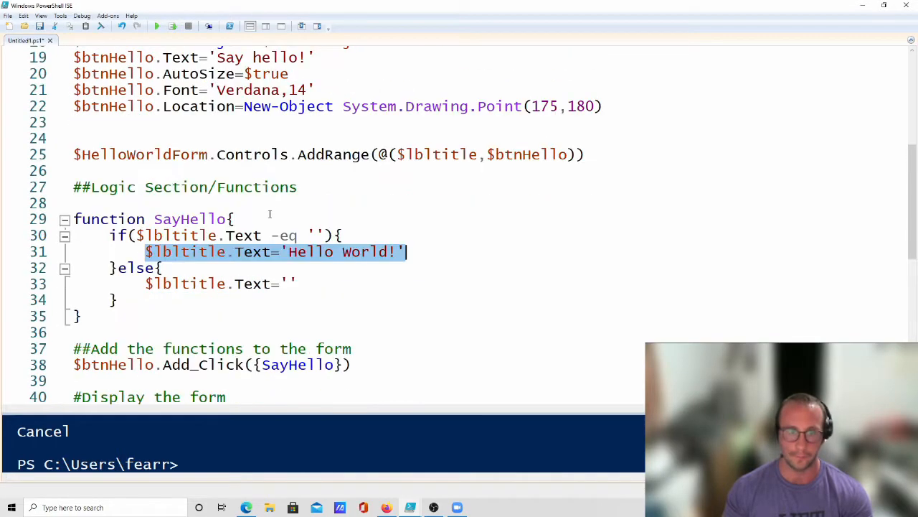
scroll("down", 3)
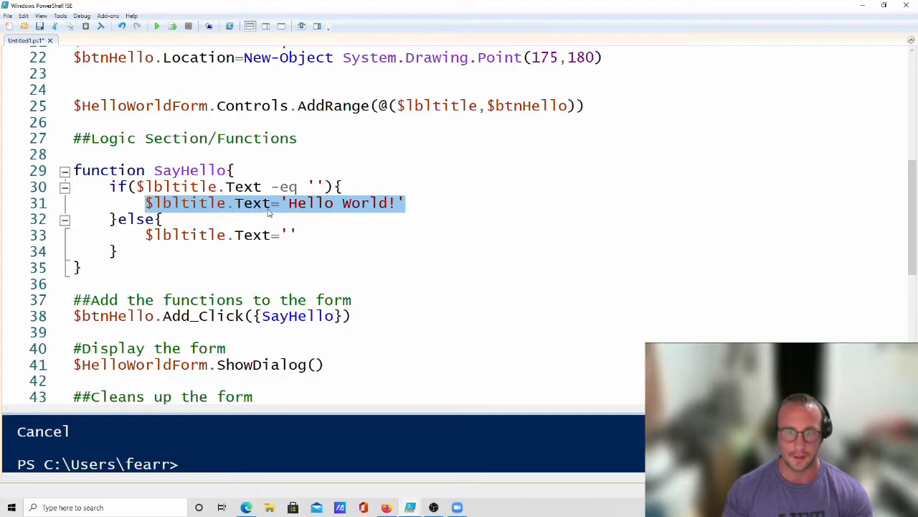
mouse_move(156, 26)
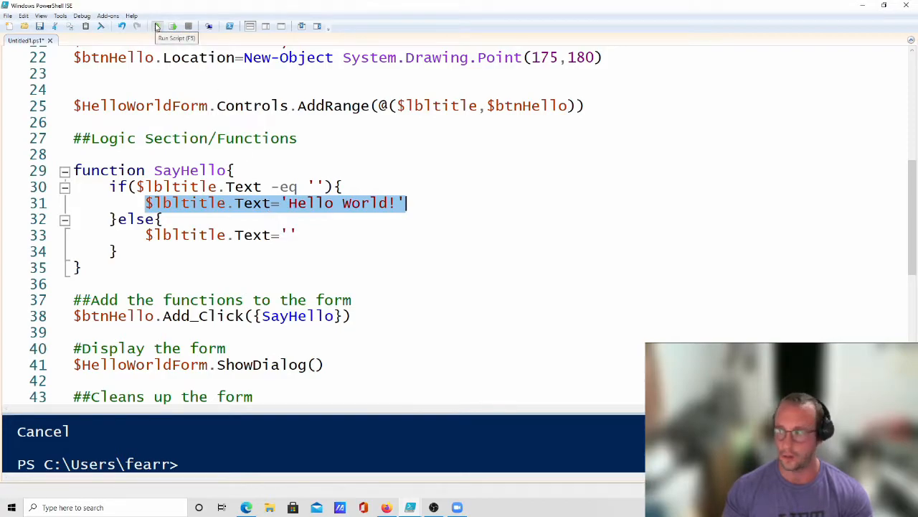
left_click(157, 26)
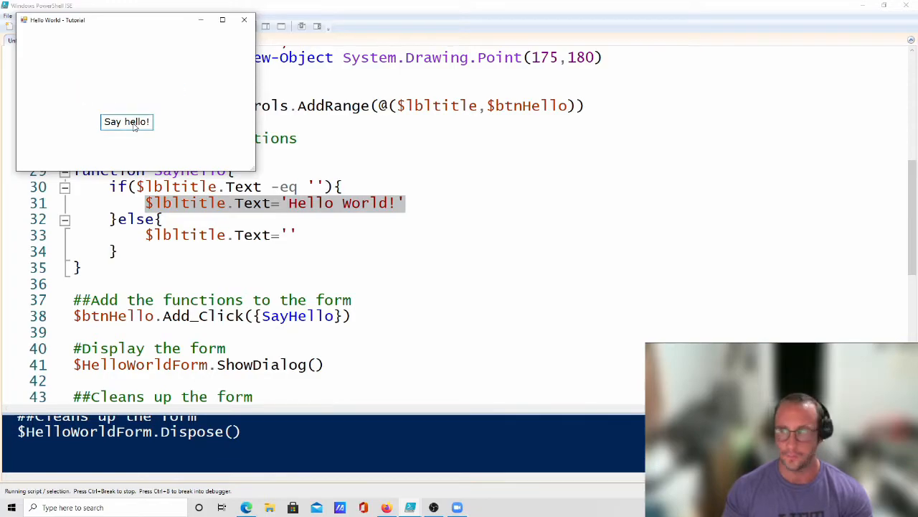
left_click(126, 120)
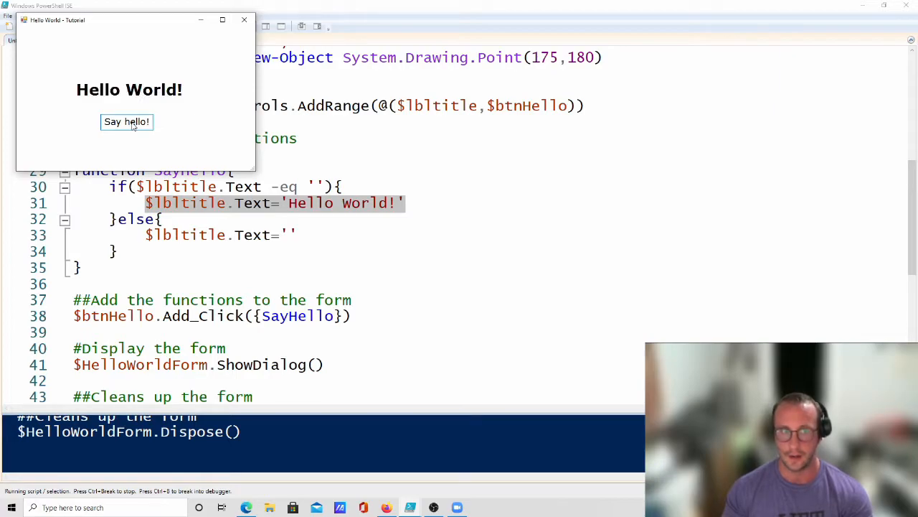
mouse_move(244, 20)
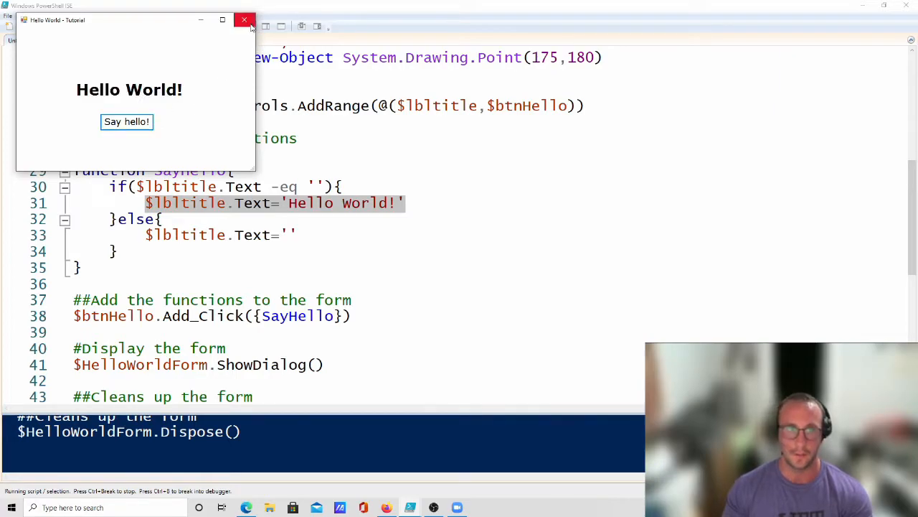
left_click(244, 20)
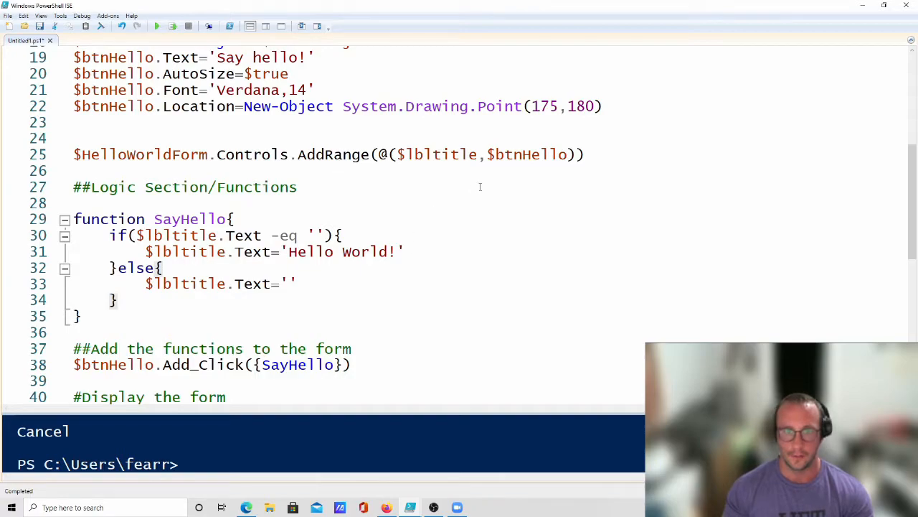
double_click(528, 155)
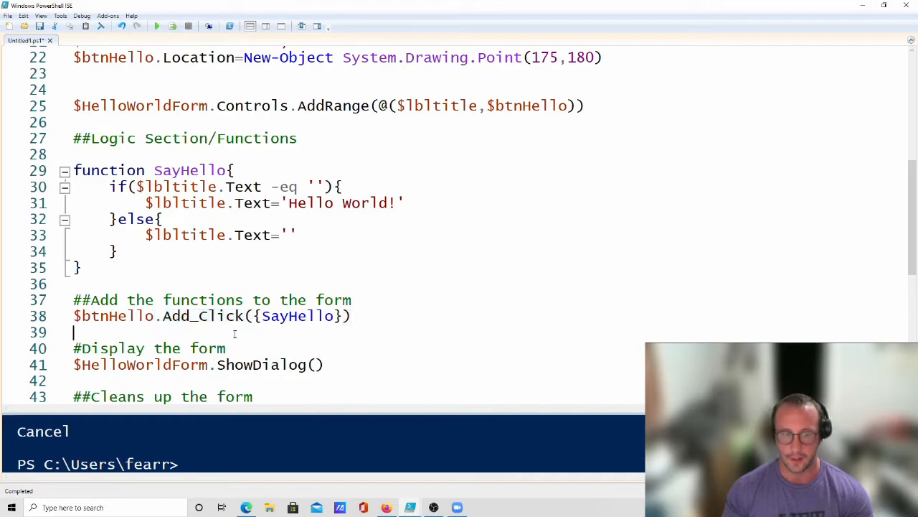
double_click(200, 316)
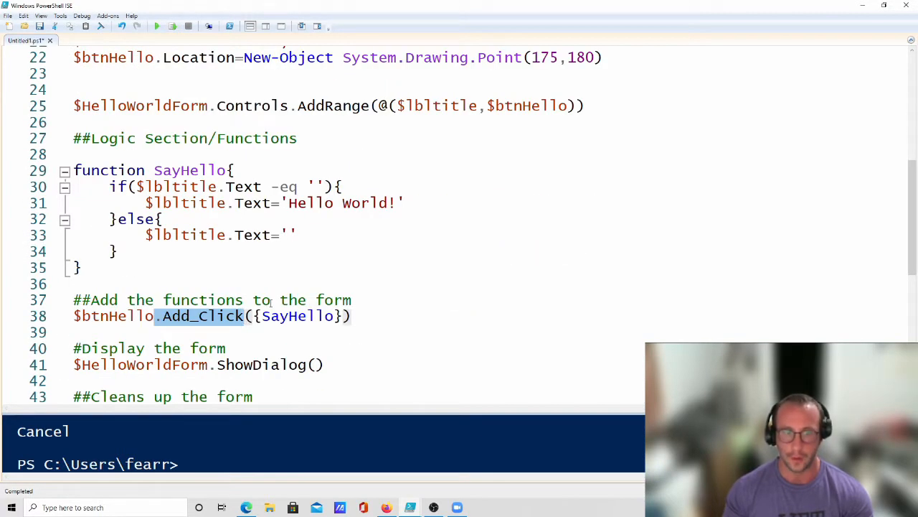
scroll("up", 3)
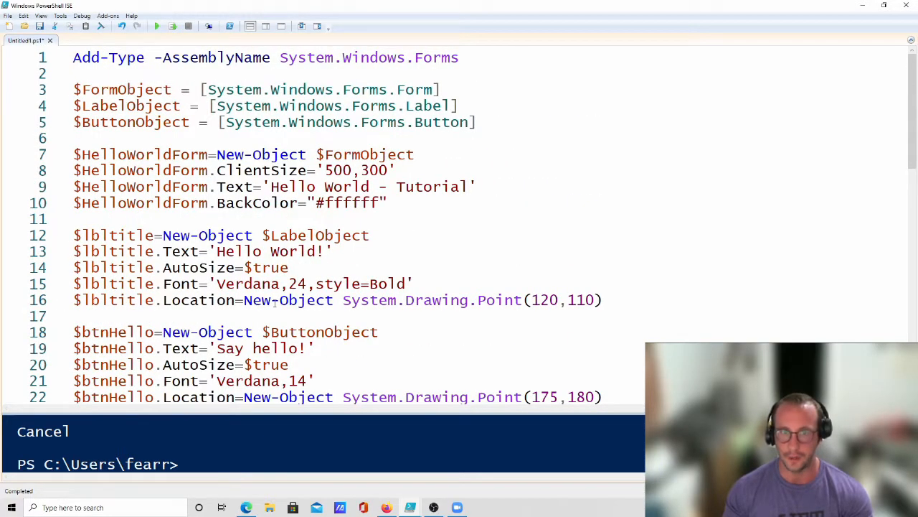
scroll("down", 3)
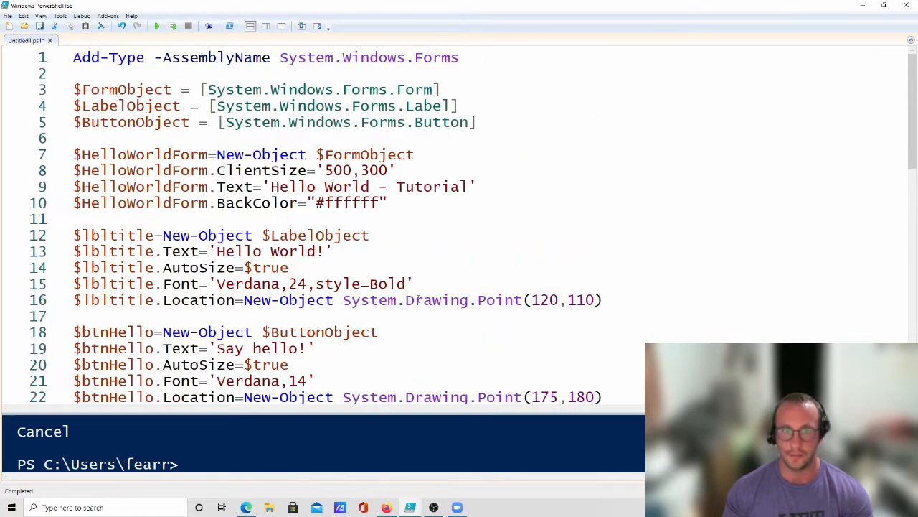
scroll("down", 3)
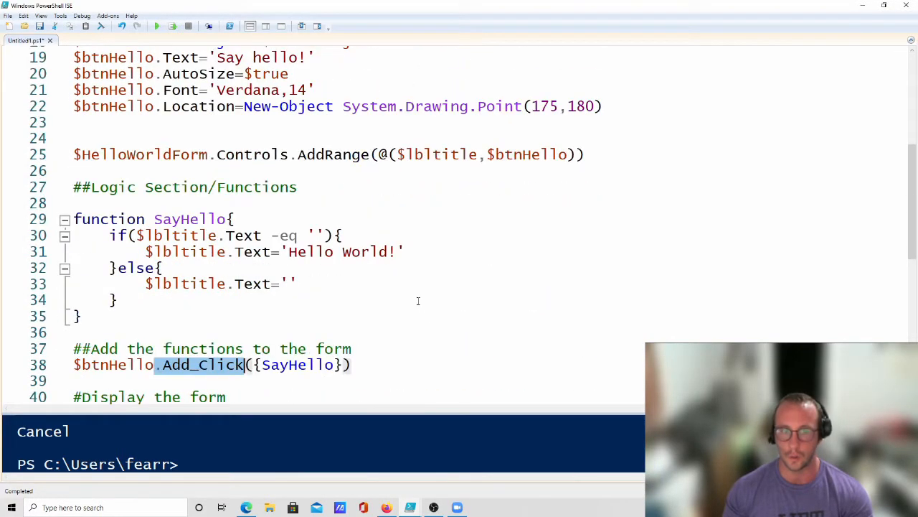
scroll("down", 3)
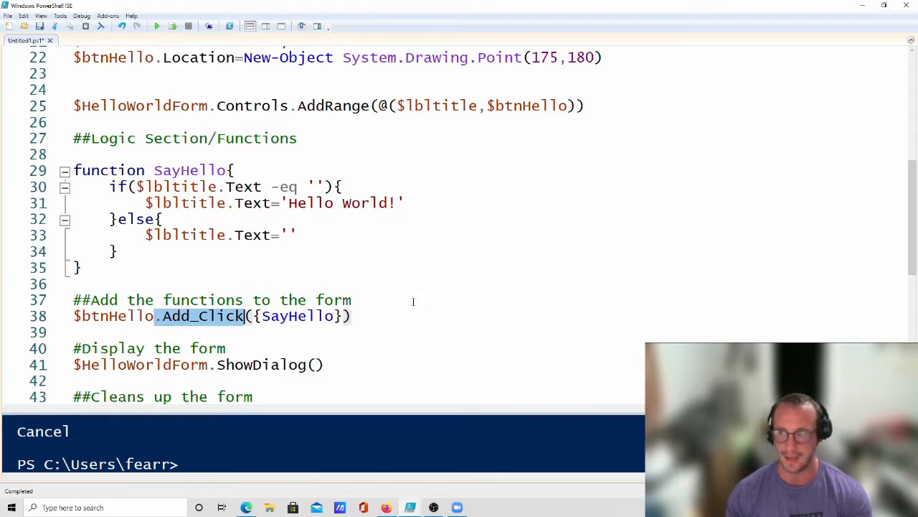
scroll("down", 3)
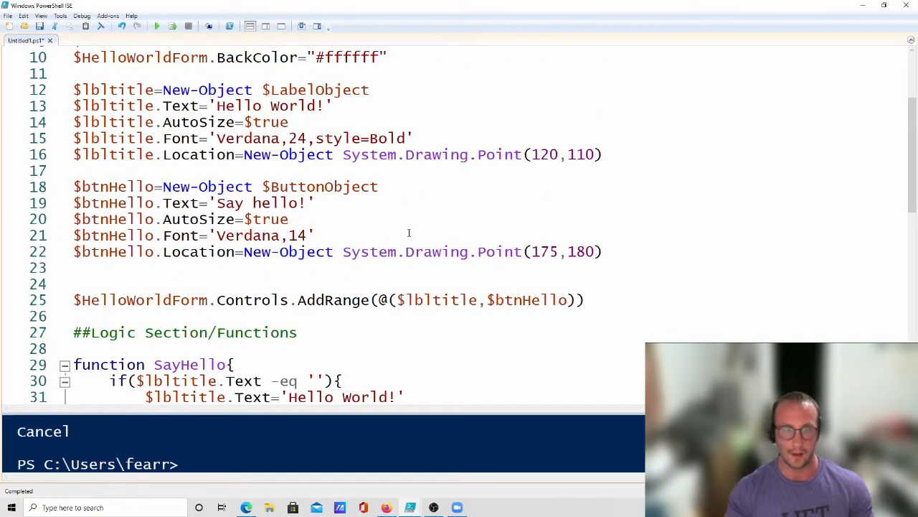
- Add $lbltitle.ForeColor = 'red' on line 16 and run the script to show the form
type("$lbltitle")
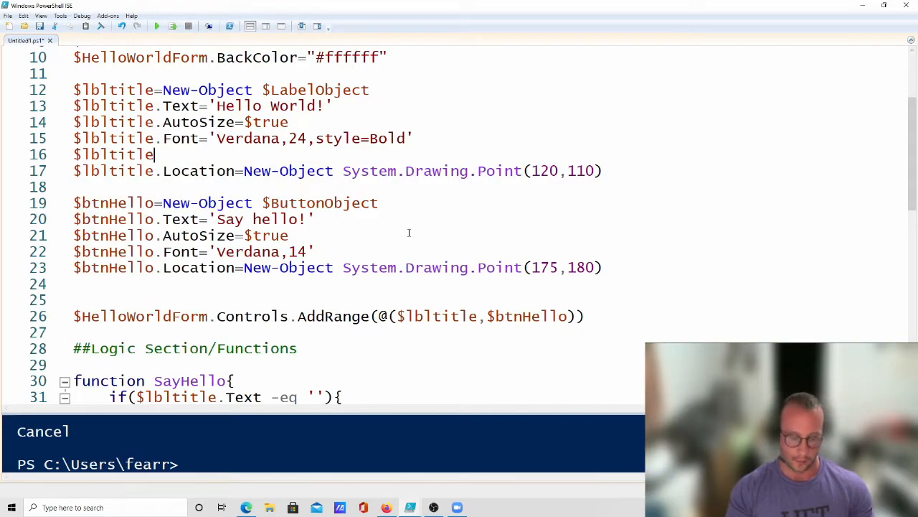
type(".fo")
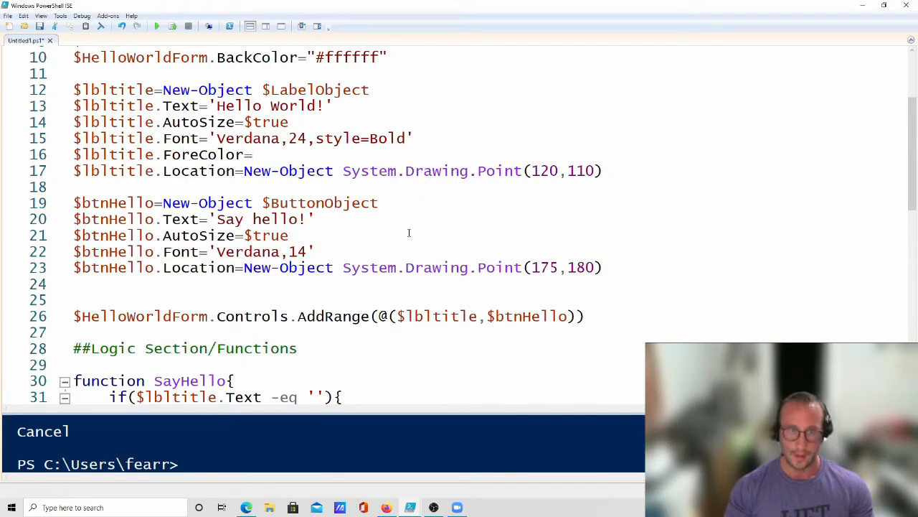
type("\"r")
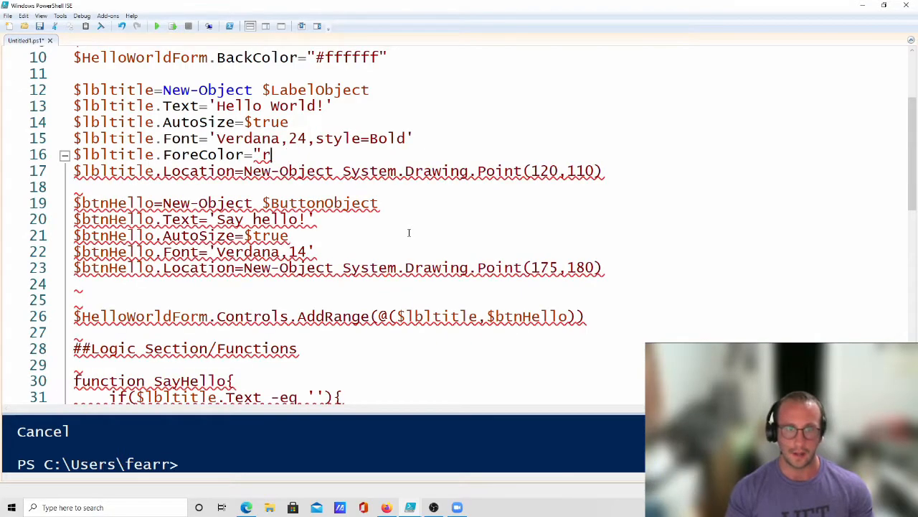
type("ed'")
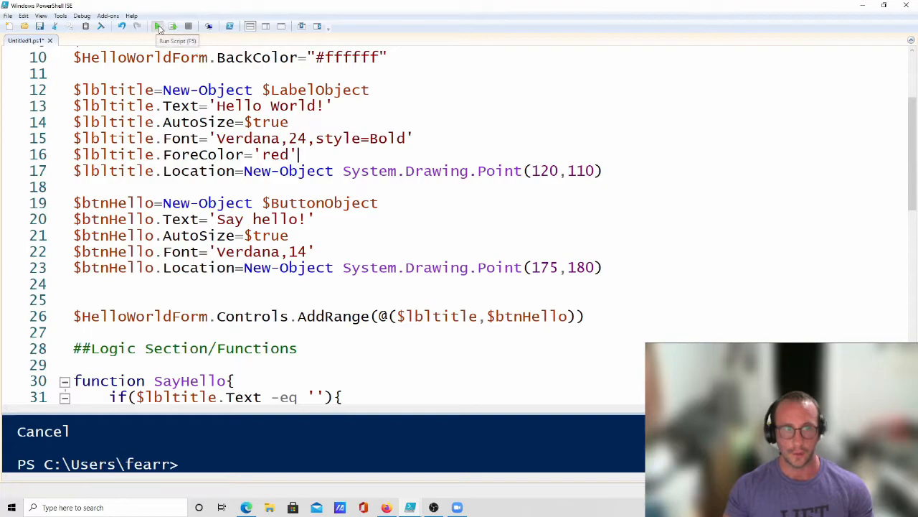
left_click(158, 26)
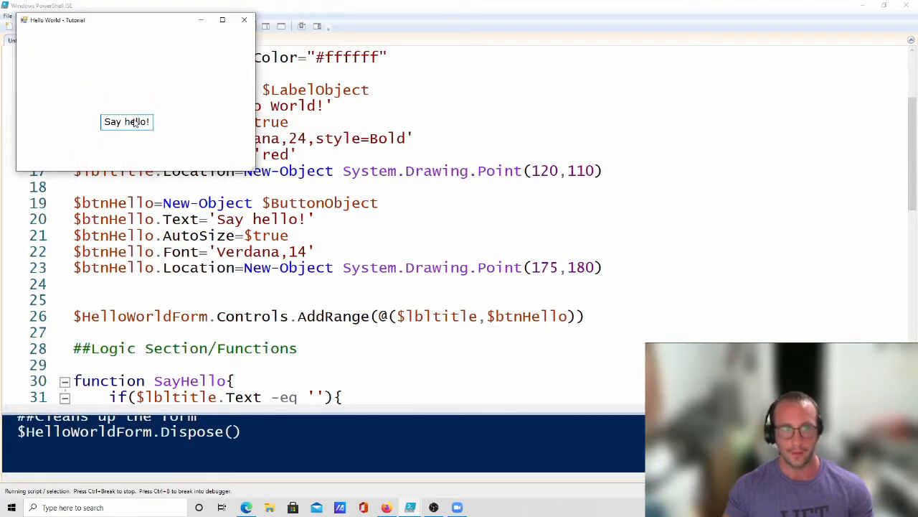
left_click(126, 121)
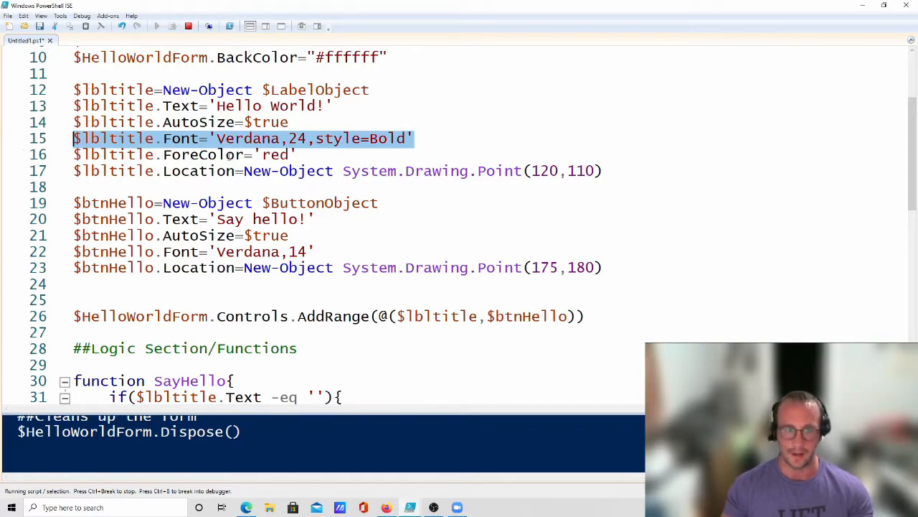
scroll("down", 3)
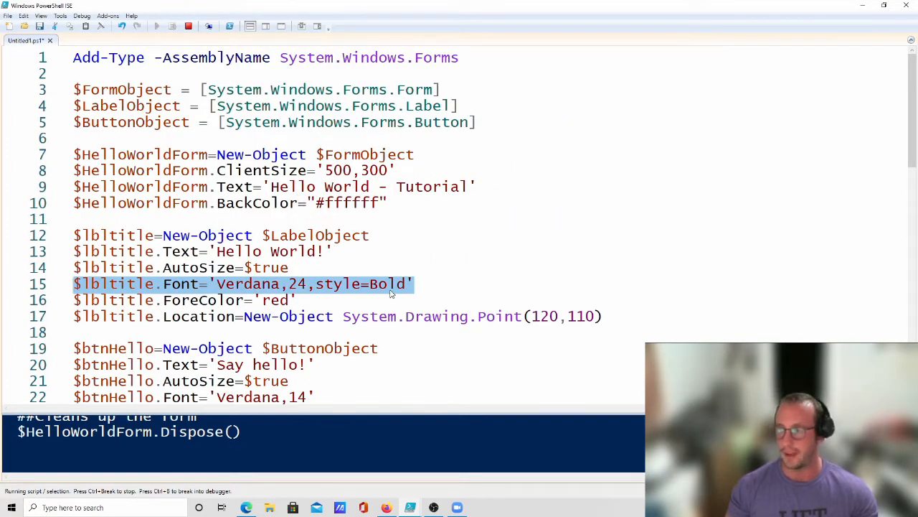
scroll("down", 3)
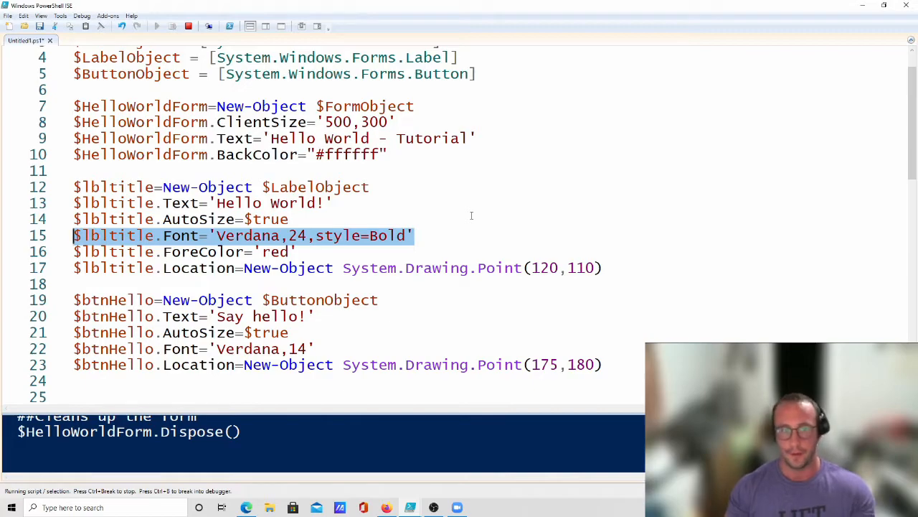
scroll("down", 3)
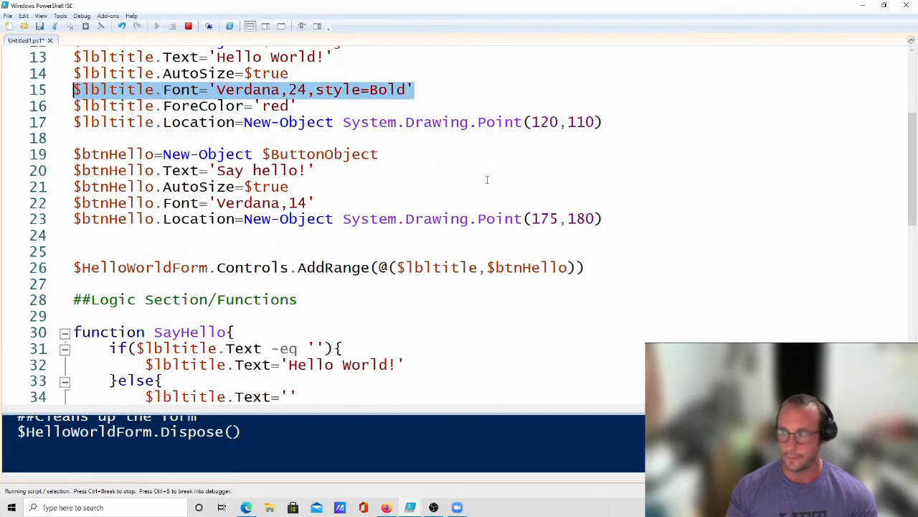
mouse_move(616, 183)
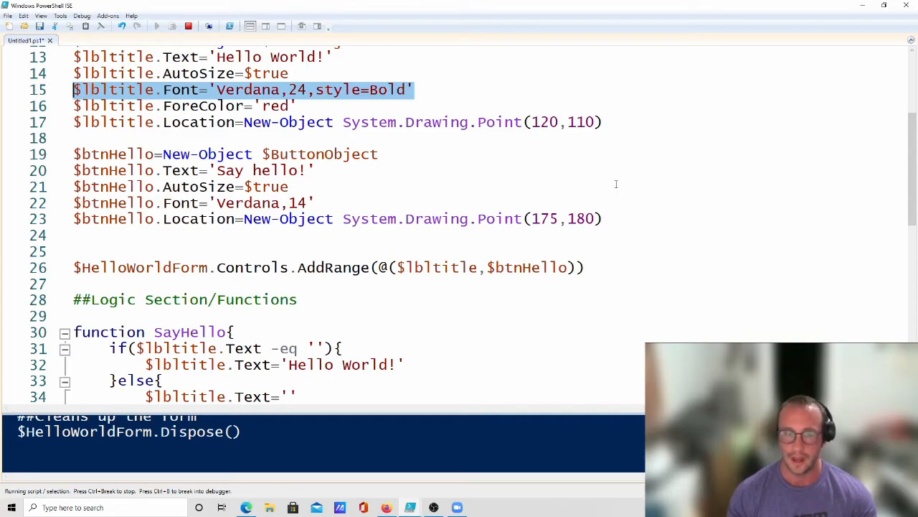
mouse_move(510, 156)
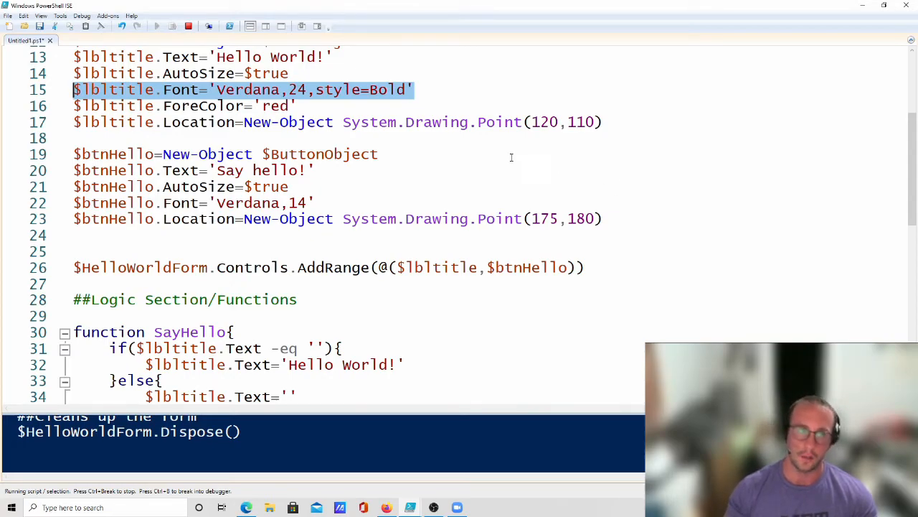